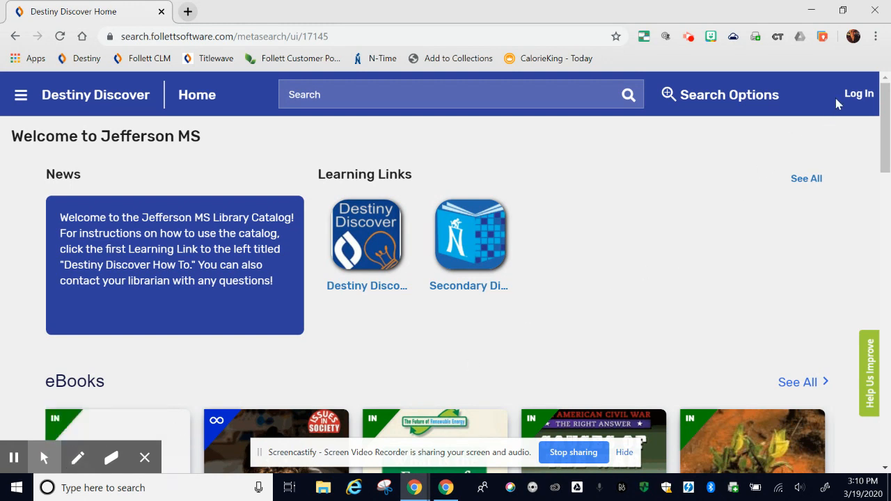
{"action": "left_click", "coordinate": [858, 93]}
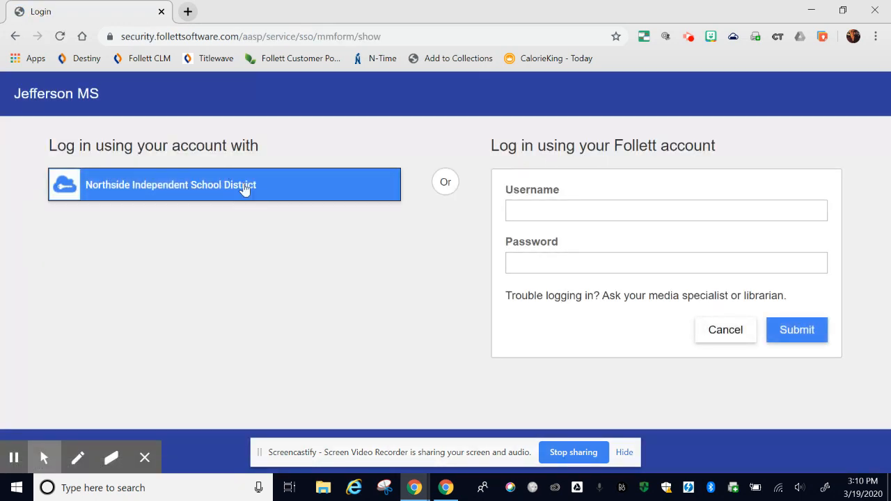
{"action": "mouse_move", "coordinate": [221, 184]}
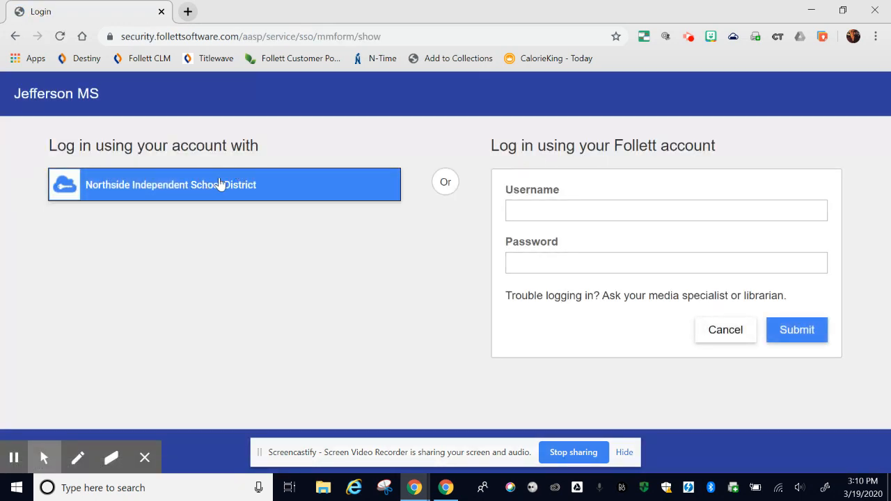
{"action": "left_click", "coordinate": [665, 210]}
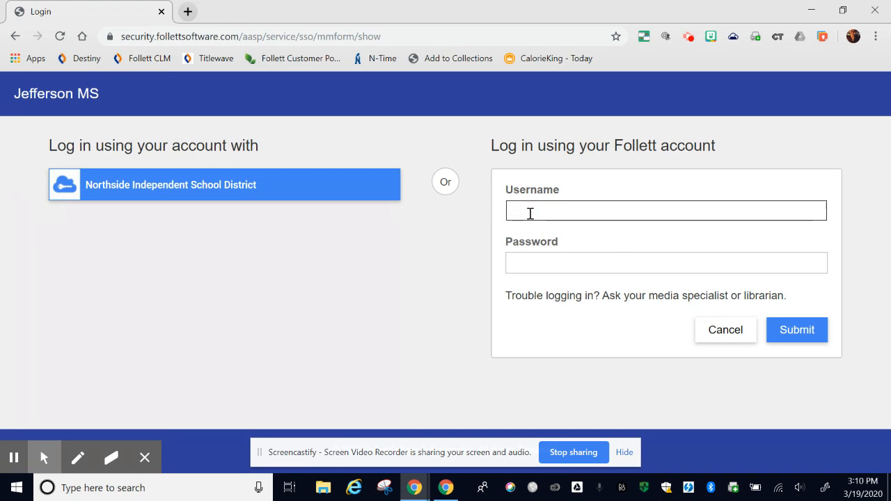
{"action": "type", "text": "s24680"}
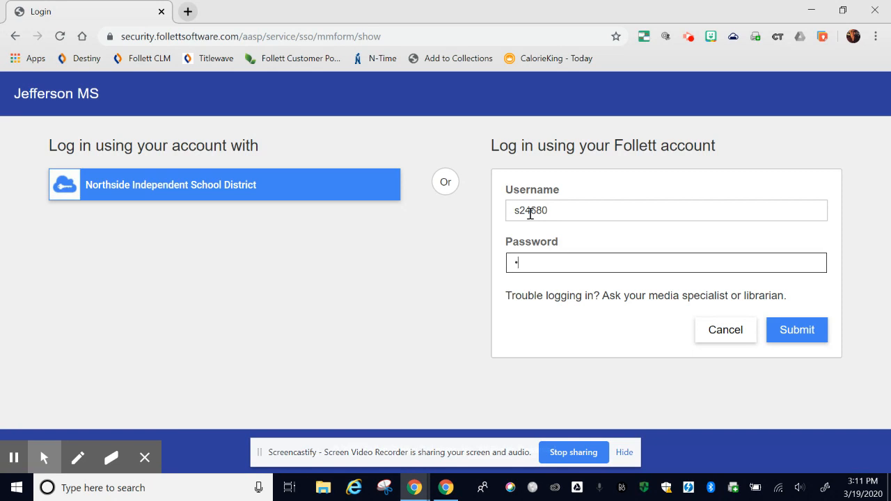
{"action": "type", "text": "•••••"}
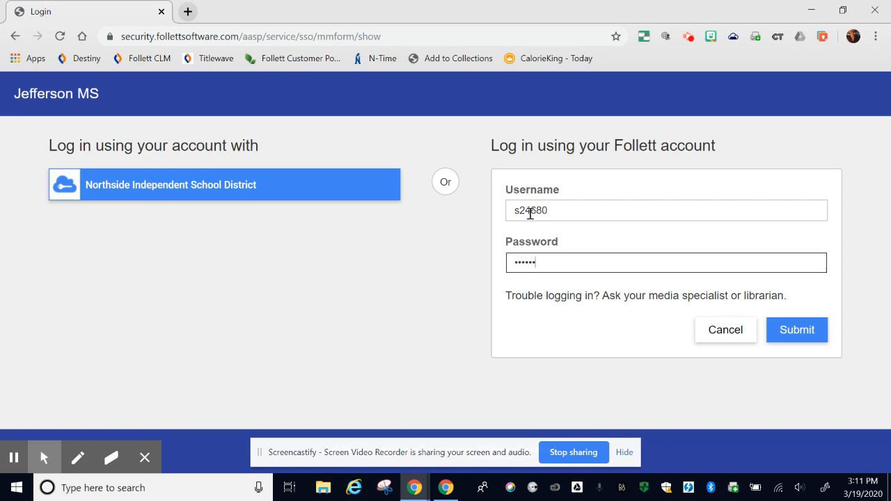
{"action": "left_click", "coordinate": [796, 328]}
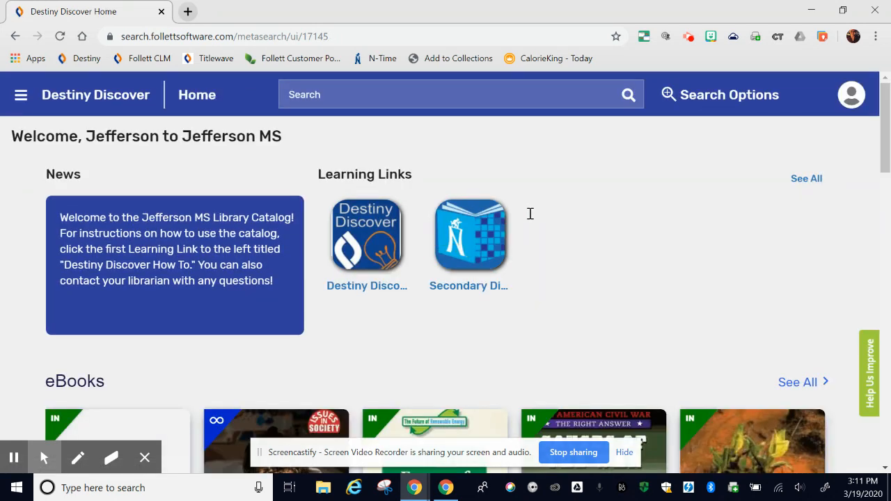
{"action": "mouse_move", "coordinate": [276, 144]}
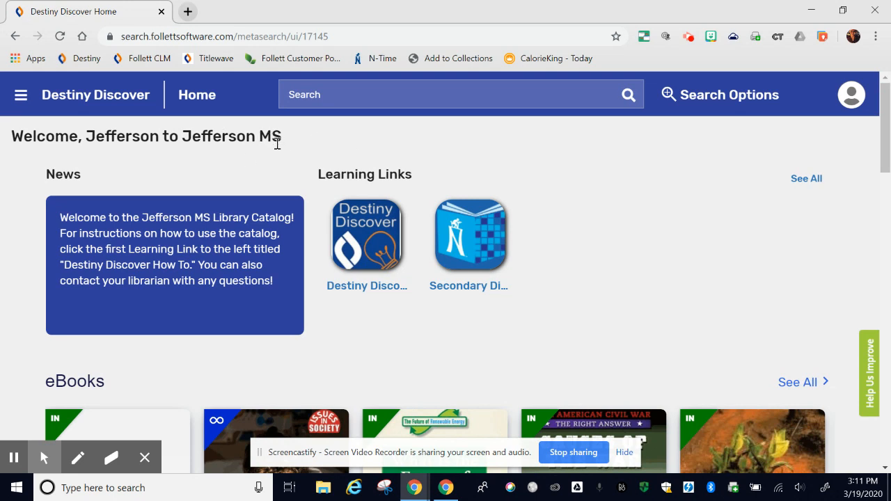
{"action": "mouse_move", "coordinate": [258, 178]}
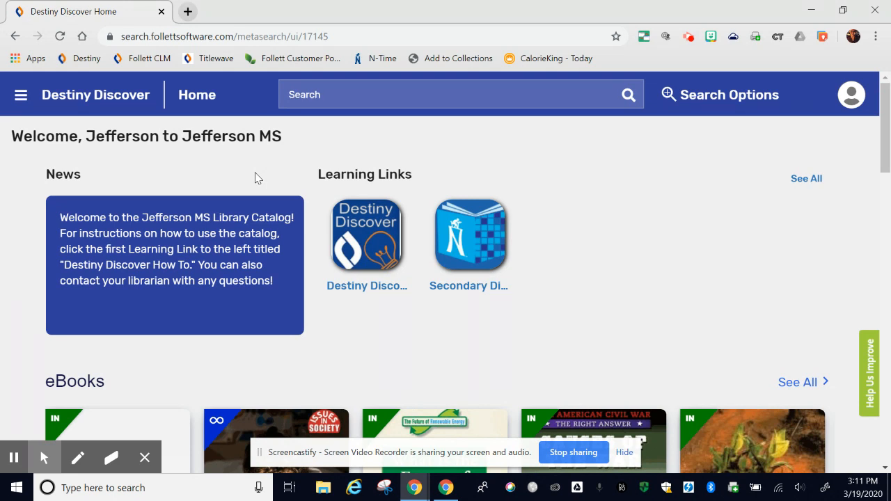
{"action": "mouse_move", "coordinate": [140, 208]}
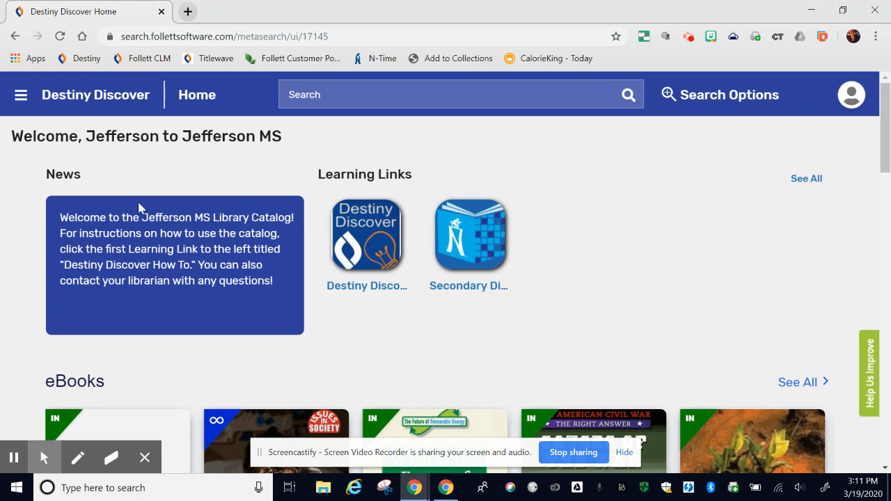
{"action": "mouse_move", "coordinate": [397, 180]}
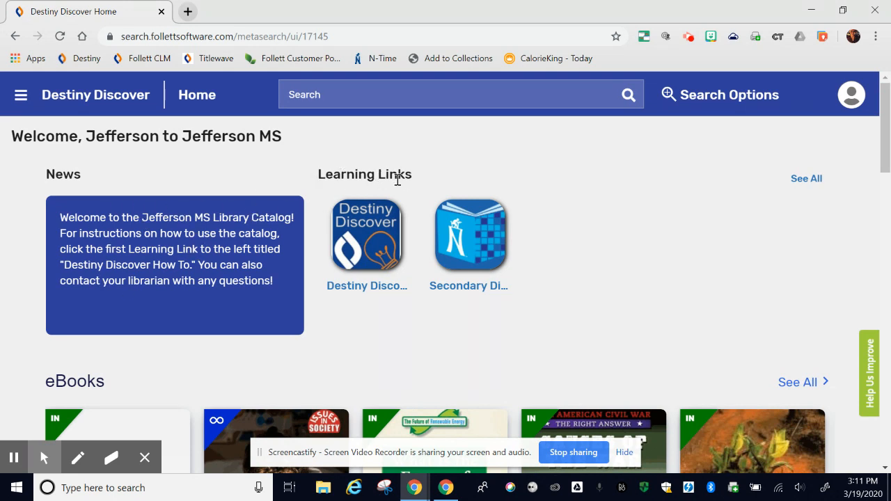
{"action": "mouse_move", "coordinate": [367, 237]}
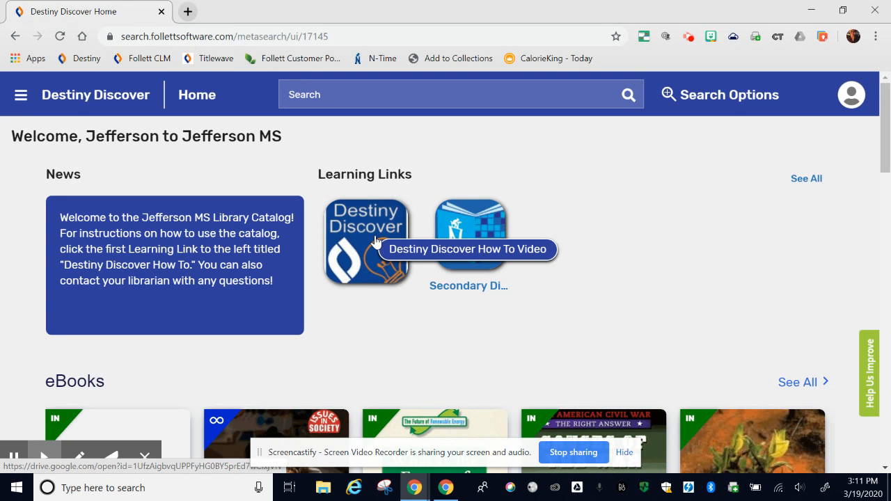
{"action": "mouse_move", "coordinate": [471, 239]}
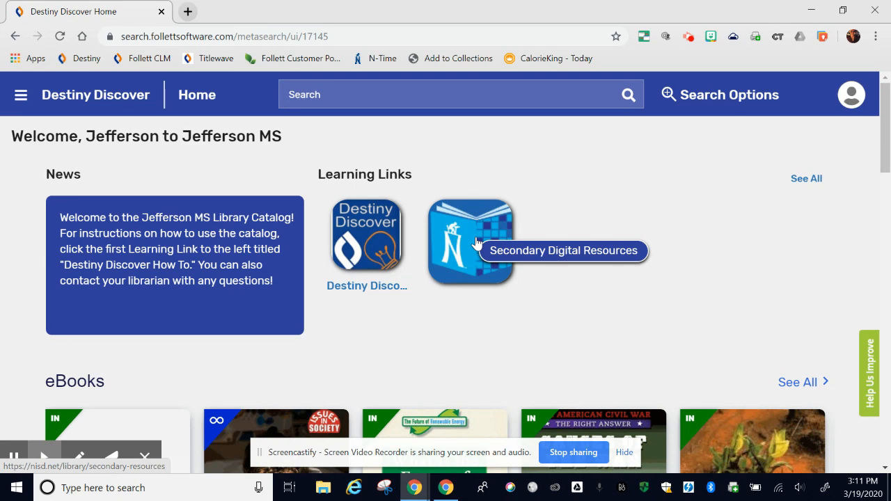
{"action": "mouse_move", "coordinate": [391, 314]}
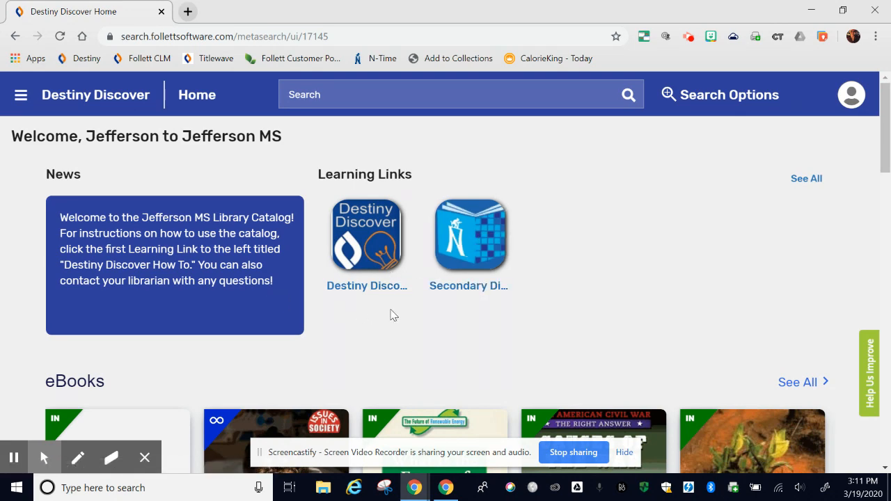
{"action": "scroll", "scroll_direction": "down", "scroll_amount": 3}
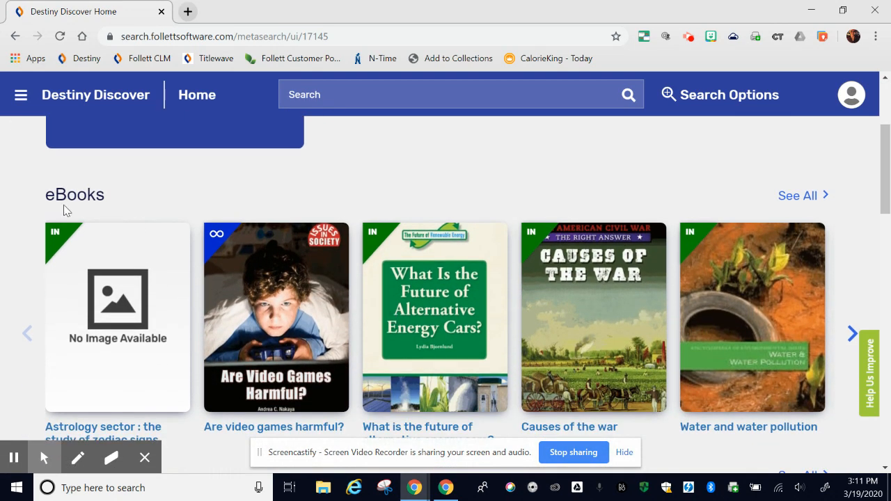
{"action": "mouse_move", "coordinate": [458, 280]}
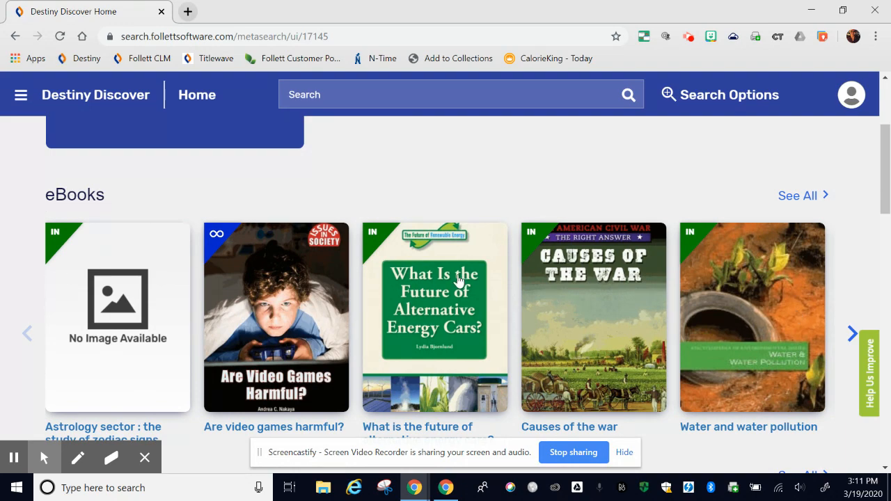
{"action": "scroll", "scroll_direction": "down", "scroll_amount": 3}
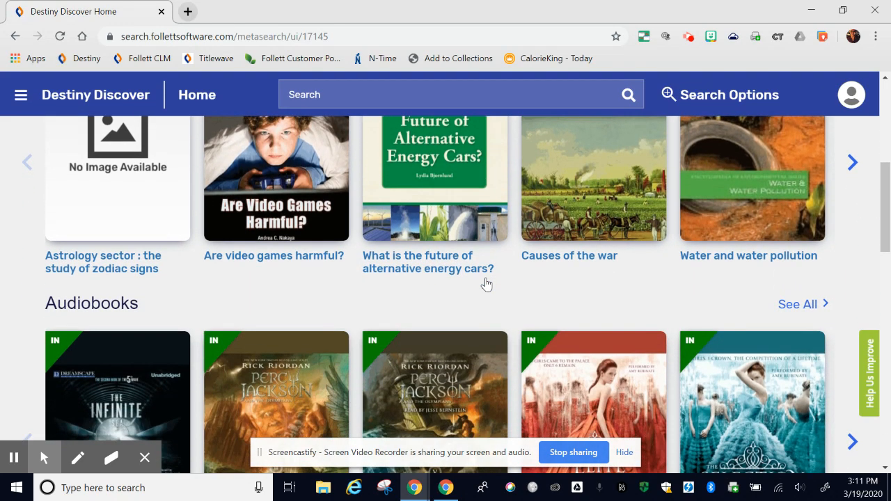
{"action": "scroll", "scroll_direction": "down", "scroll_amount": 3}
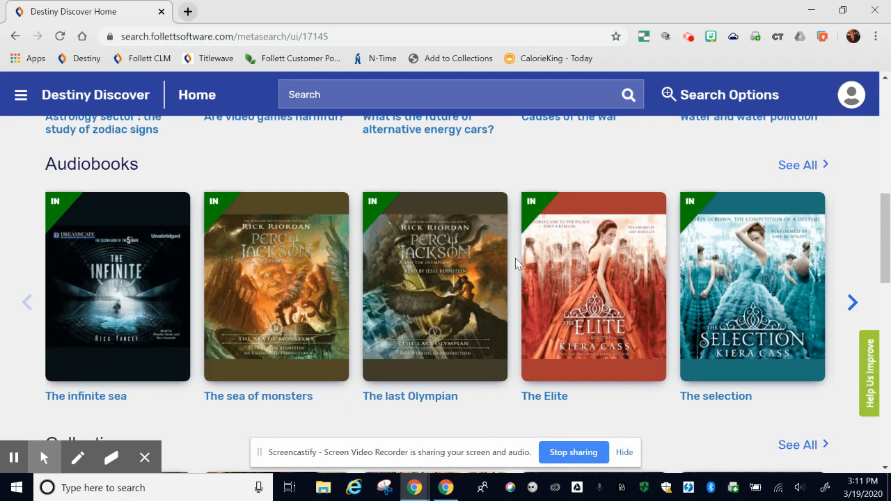
{"action": "scroll", "scroll_direction": "down", "scroll_amount": 3}
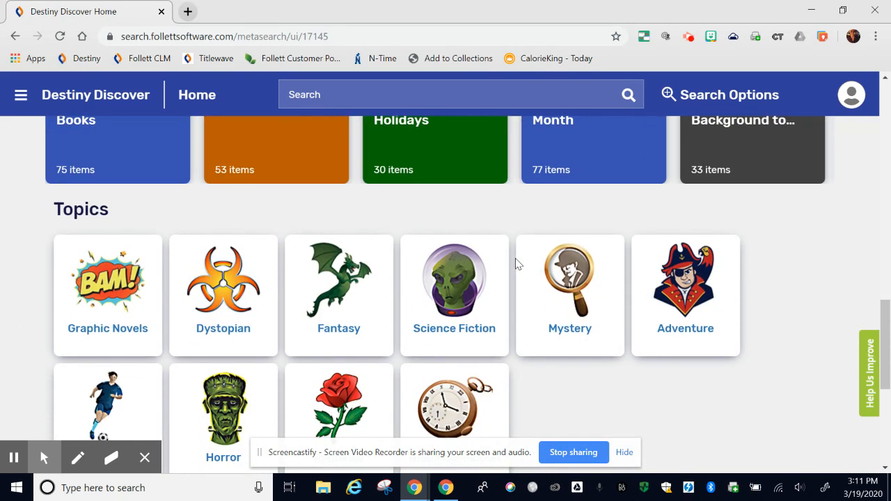
{"action": "scroll", "scroll_direction": "down", "scroll_amount": 3}
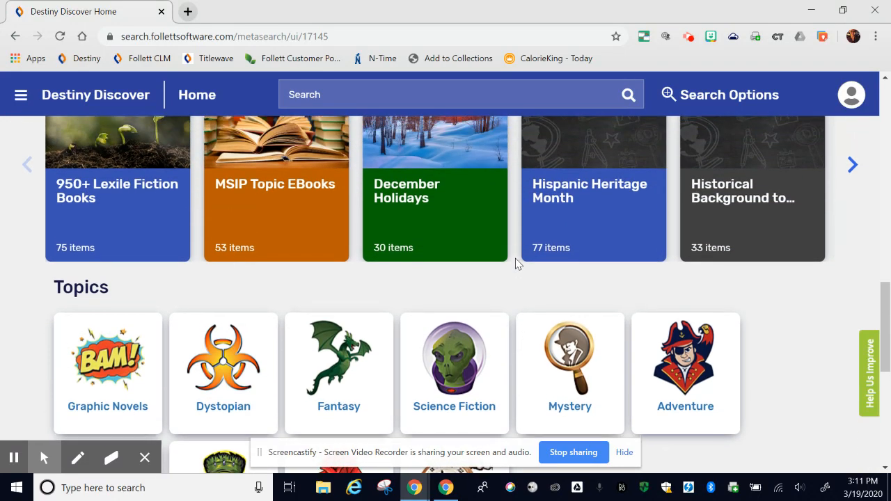
{"action": "scroll", "scroll_direction": "down", "scroll_amount": 3}
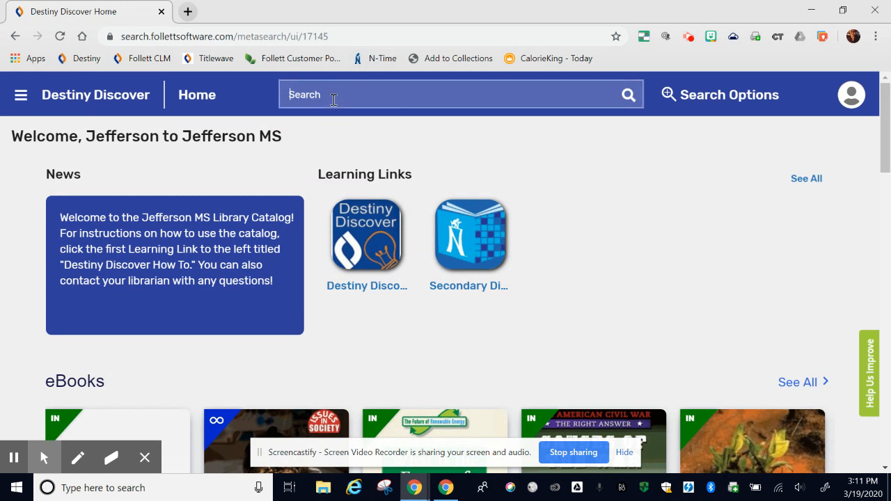
Run a keyword search for 'world war II' and bring up the Search Options format list
{"action": "type", "text": "world war II"}
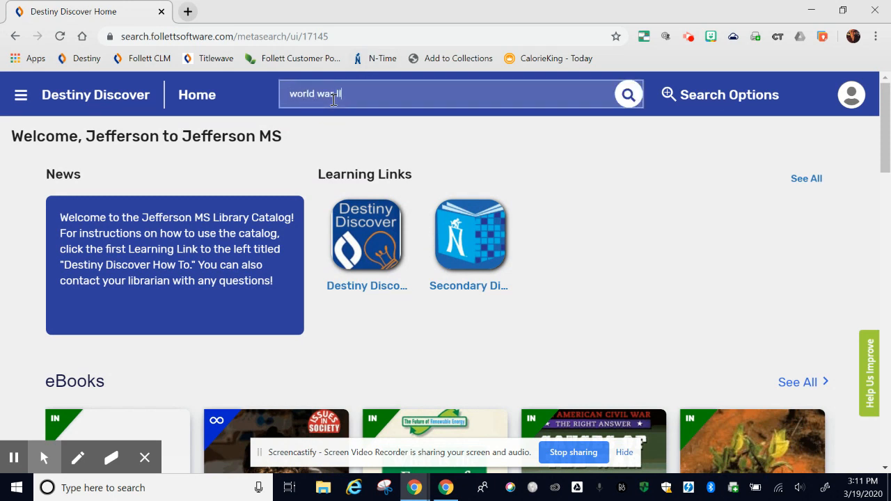
{"action": "left_click", "coordinate": [626, 94]}
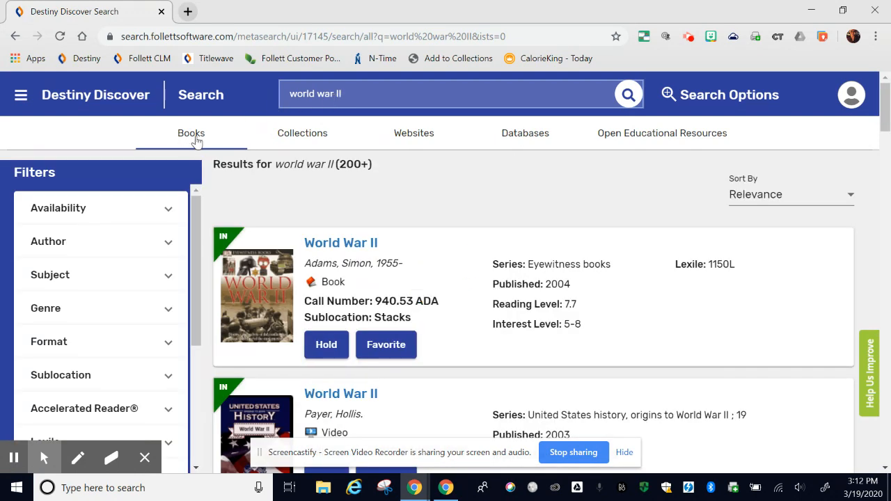
{"action": "mouse_move", "coordinate": [413, 134]}
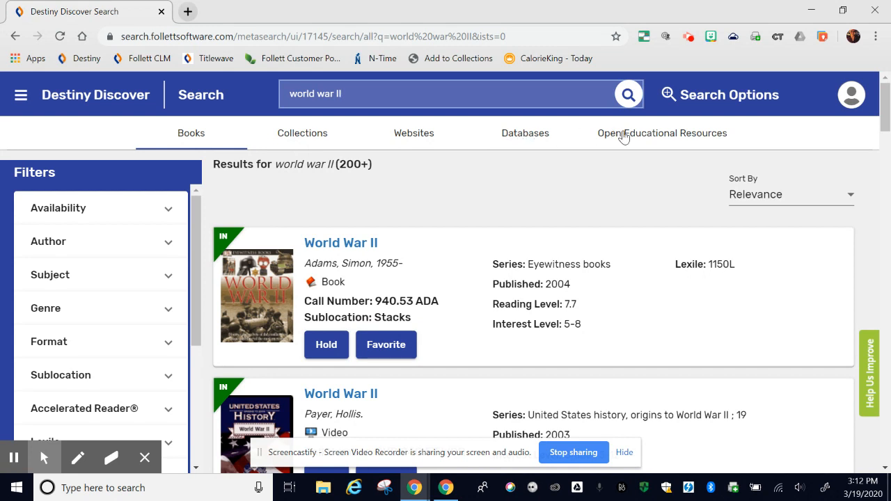
{"action": "mouse_move", "coordinate": [407, 177]}
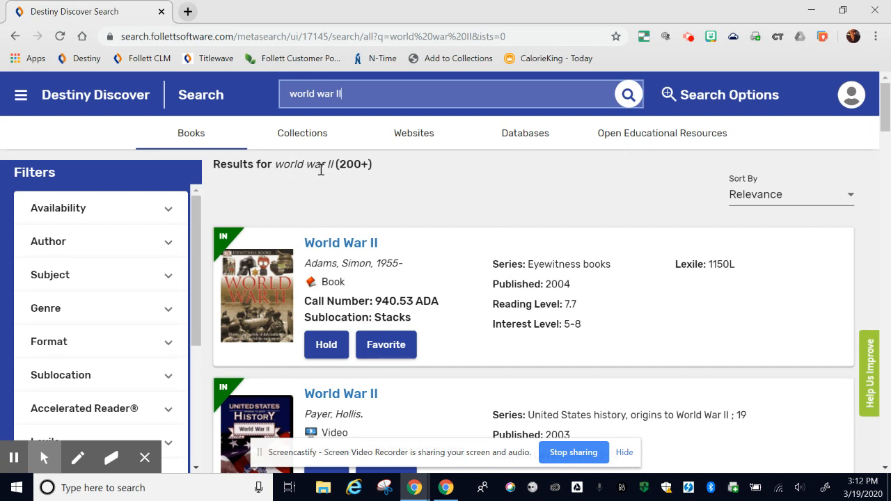
{"action": "mouse_move", "coordinate": [551, 162]}
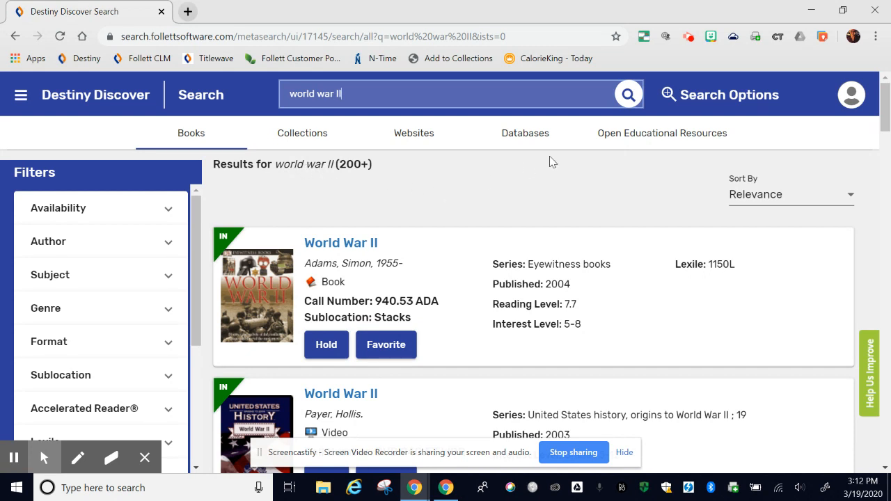
{"action": "left_click", "coordinate": [721, 94]}
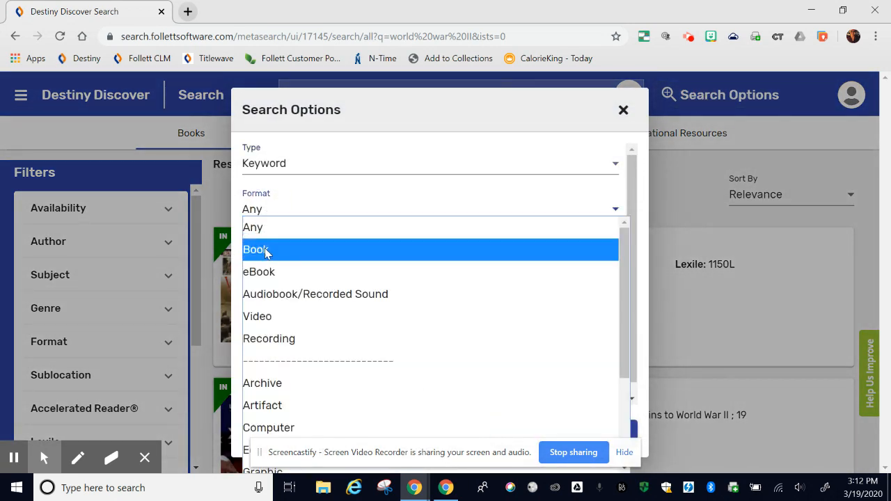
Limit the world war II results to the eBook format, leaving 11 titles
{"action": "left_click", "coordinate": [259, 272]}
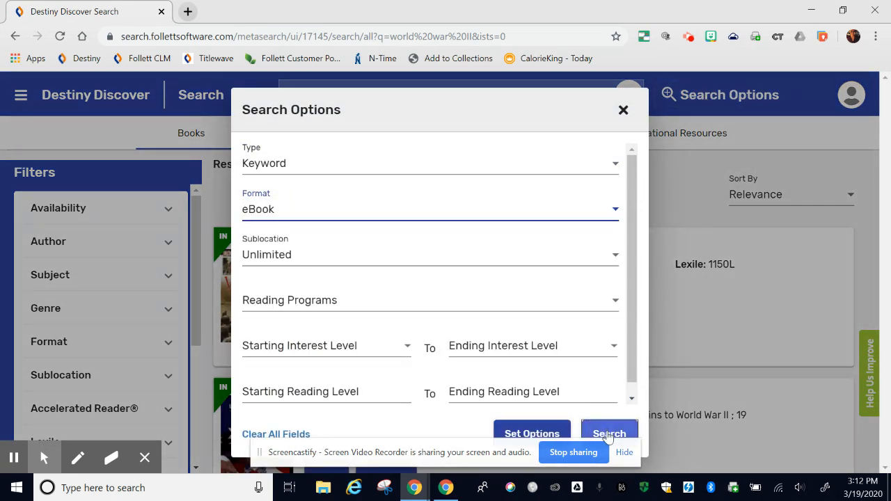
{"action": "left_click", "coordinate": [609, 433]}
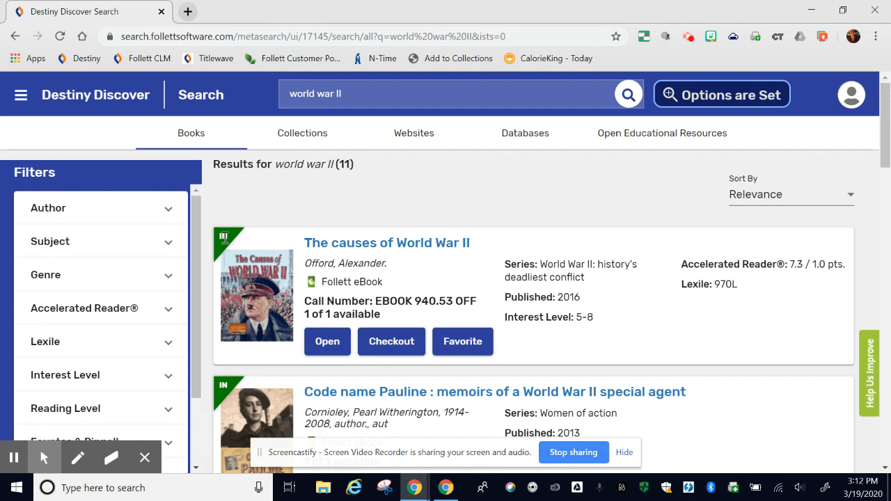
{"action": "scroll", "scroll_direction": "down", "scroll_amount": 3}
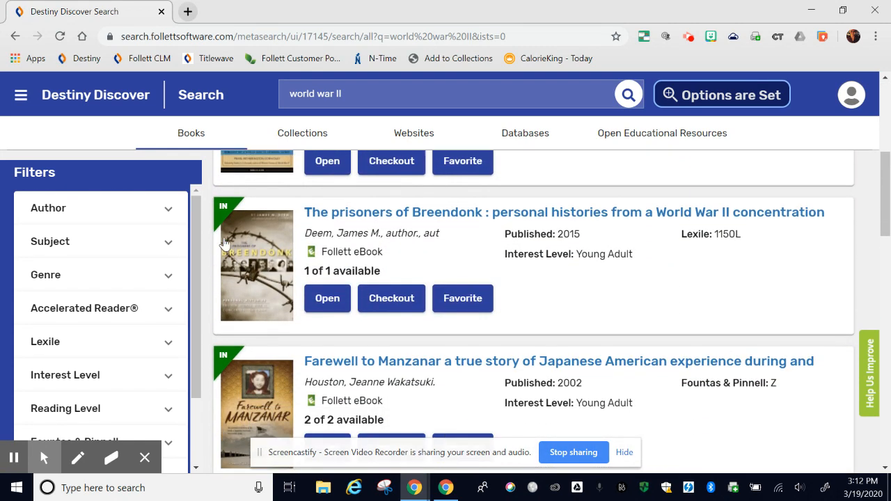
{"action": "scroll", "scroll_direction": "down", "scroll_amount": 3}
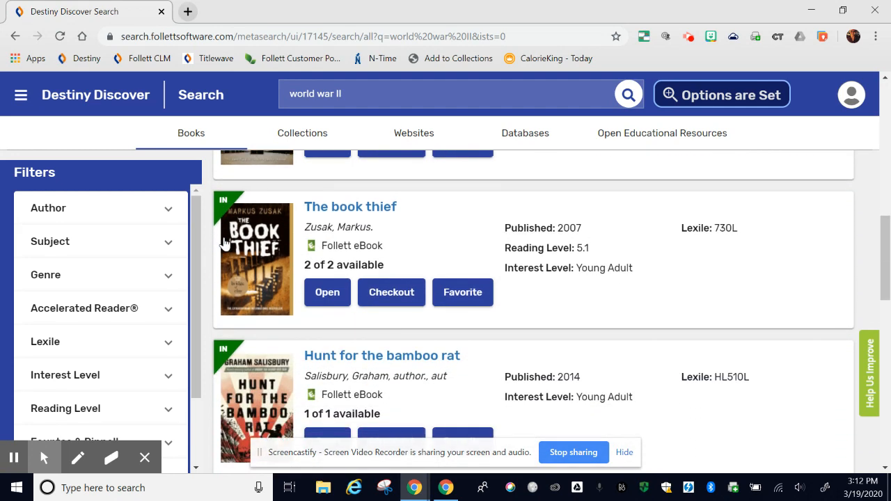
{"action": "scroll", "scroll_direction": "down", "scroll_amount": 3}
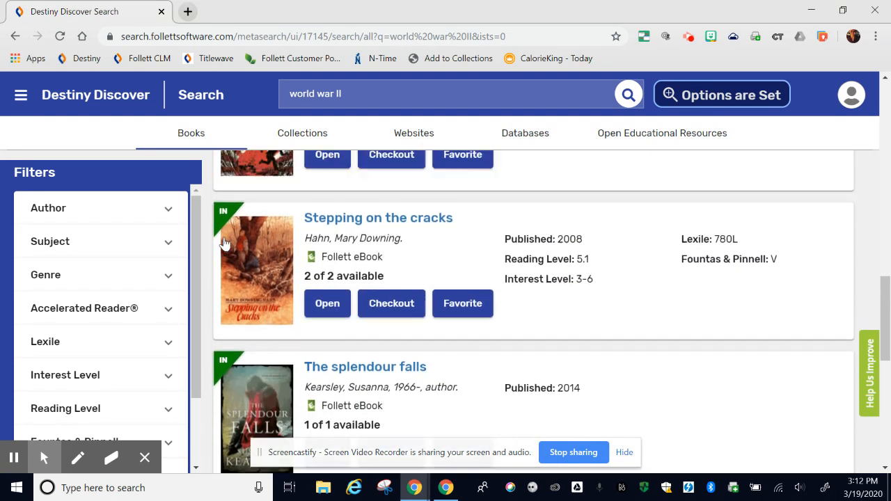
{"action": "scroll", "scroll_direction": "up", "scroll_amount": 3}
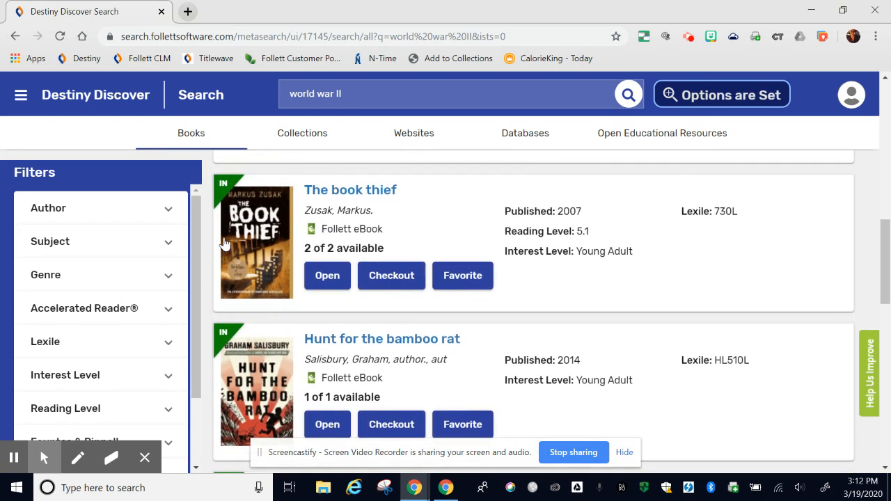
{"action": "scroll", "scroll_direction": "up", "scroll_amount": 3}
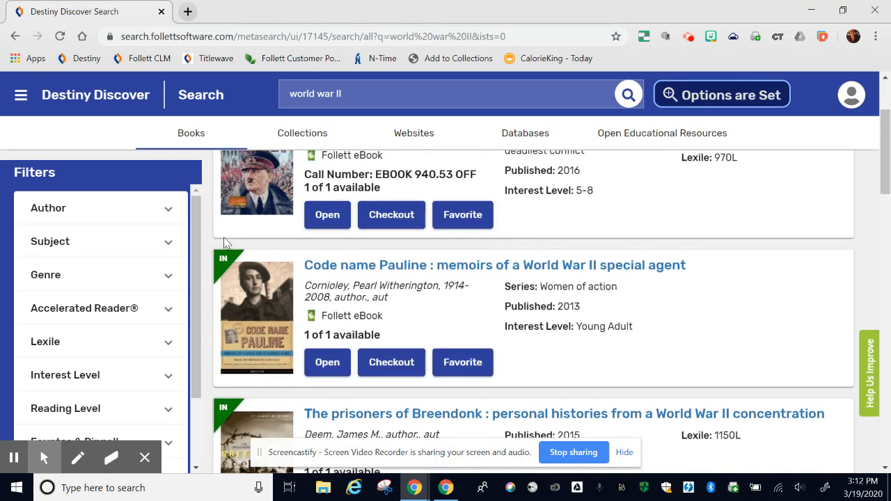
{"action": "scroll", "scroll_direction": "up", "scroll_amount": 3}
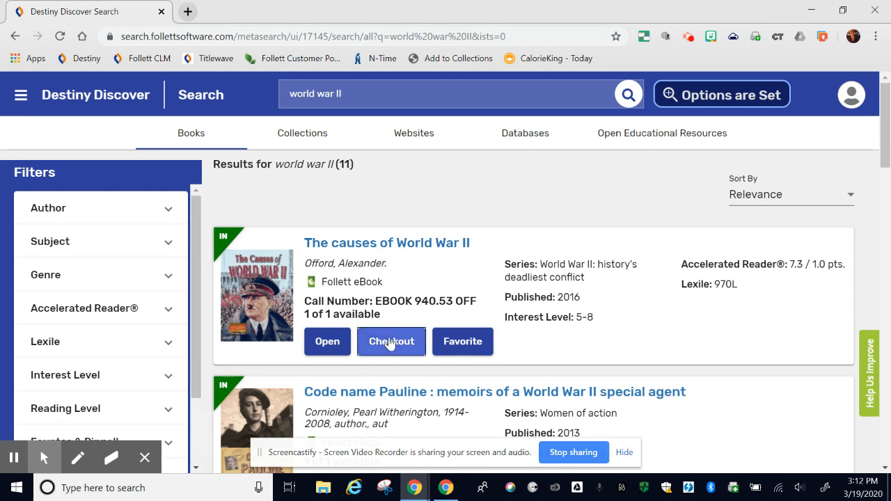
Check out The causes of World War II eBook so it shows as OUT
{"action": "left_click", "coordinate": [391, 343]}
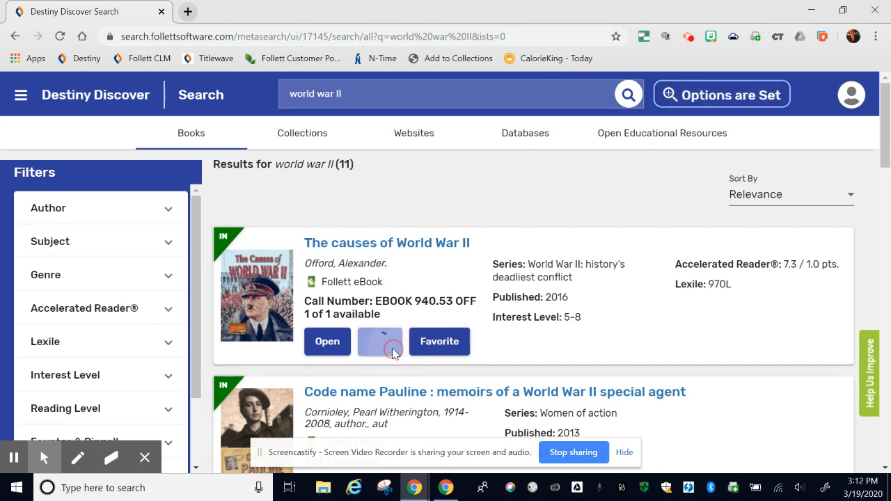
{"action": "left_click", "coordinate": [378, 341]}
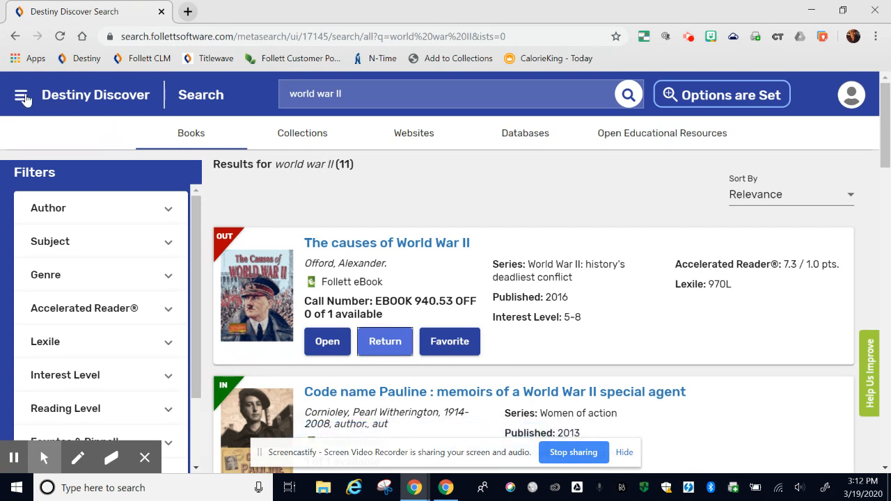
Show the Checkouts list with The causes of World War II from the main menu
{"action": "left_click", "coordinate": [22, 95]}
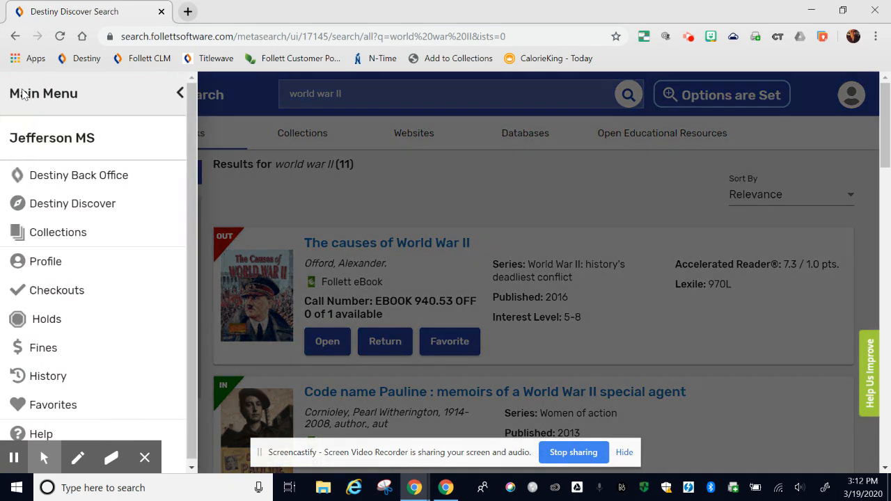
{"action": "left_click", "coordinate": [56, 291]}
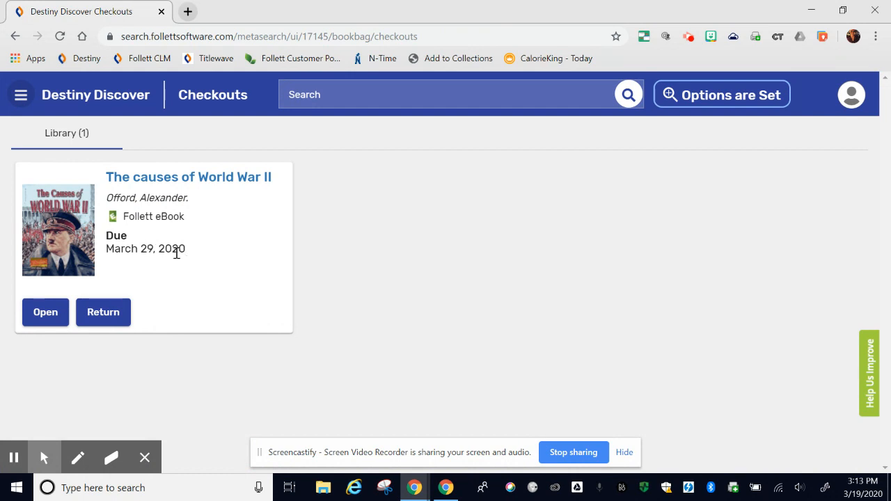
{"action": "mouse_move", "coordinate": [103, 312]}
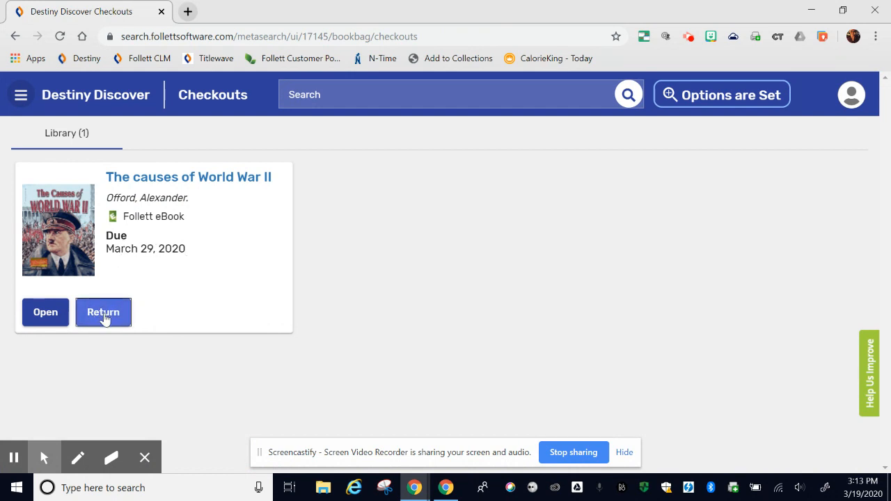
{"action": "mouse_move", "coordinate": [45, 312]}
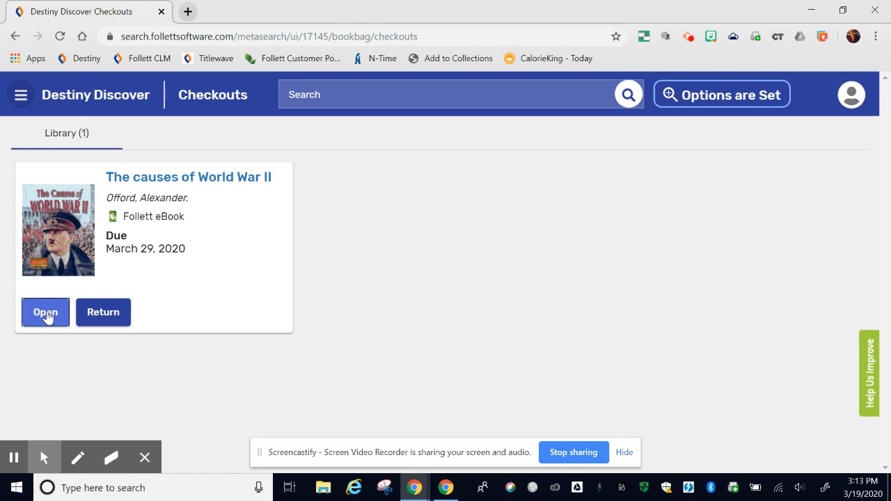
Read The causes of World War II in the Follett reader at the Post-WWI Treaties pages
{"action": "left_click", "coordinate": [44, 312]}
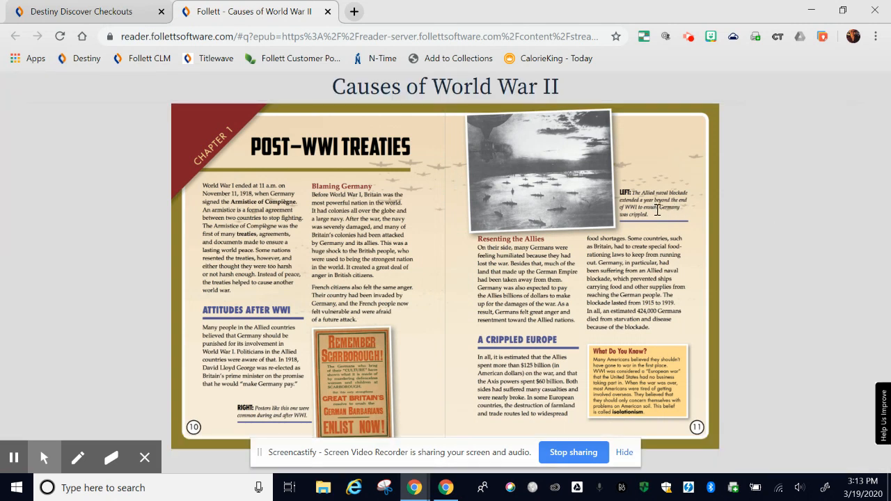
{"action": "mouse_move", "coordinate": [853, 268]}
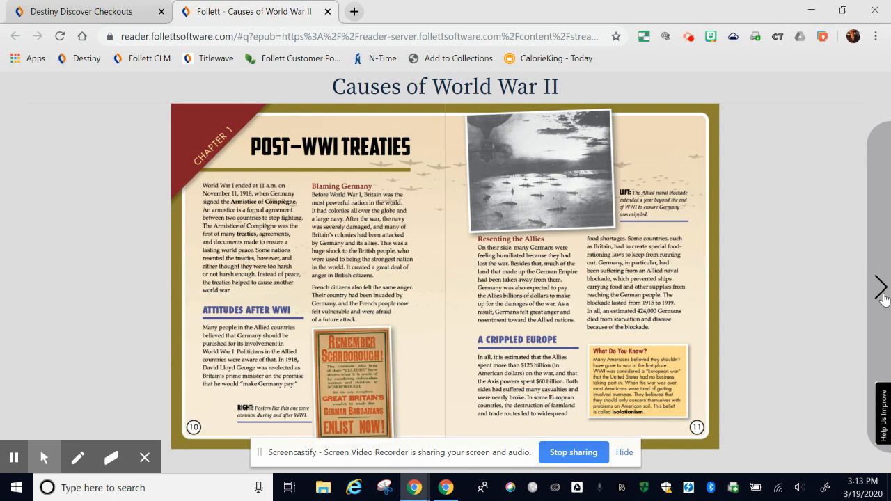
{"action": "left_click", "coordinate": [880, 286]}
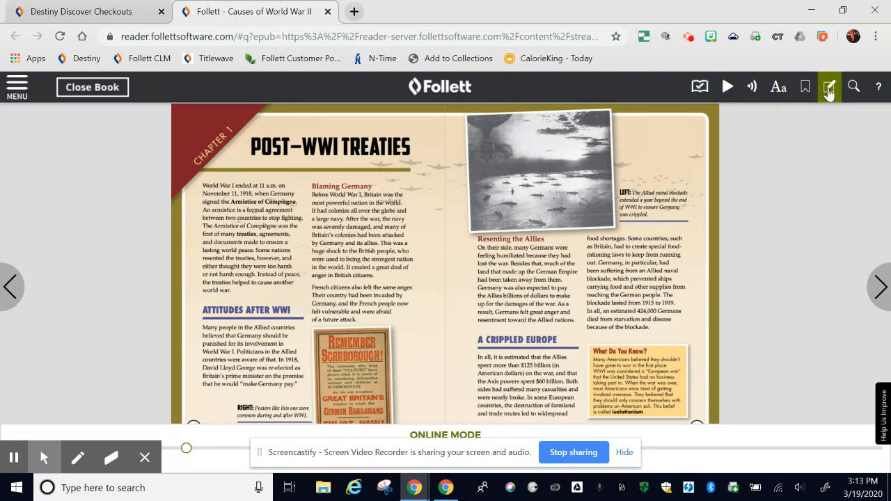
{"action": "mouse_move", "coordinate": [805, 86]}
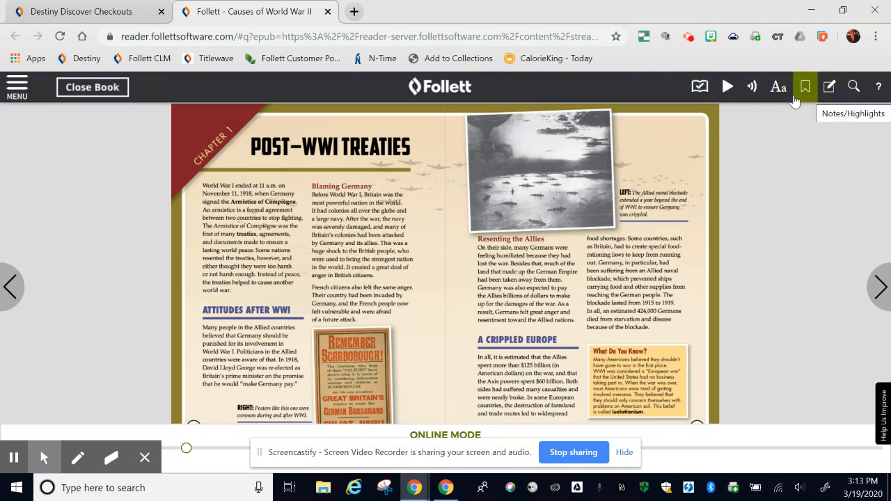
Try single-page, return to a width-fitted two-page spread, then close the book
{"action": "left_click", "coordinate": [776, 86]}
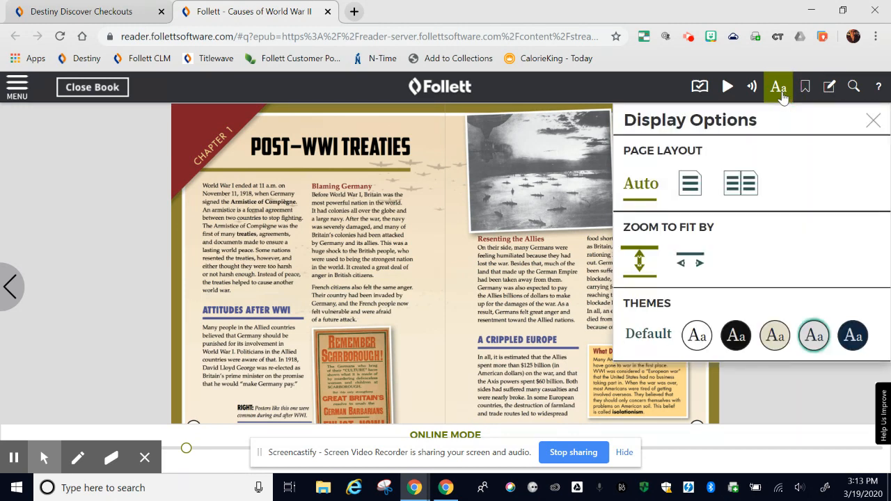
{"action": "left_click", "coordinate": [691, 184]}
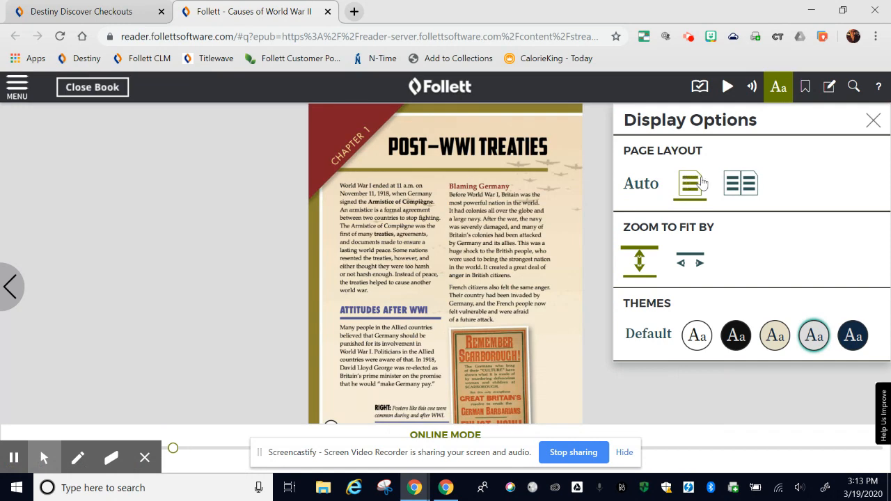
{"action": "left_click", "coordinate": [689, 262]}
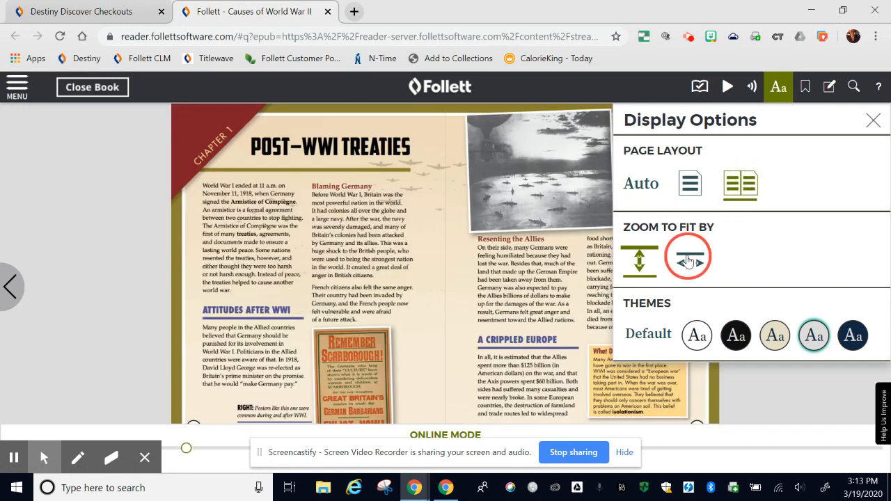
{"action": "left_click", "coordinate": [687, 256]}
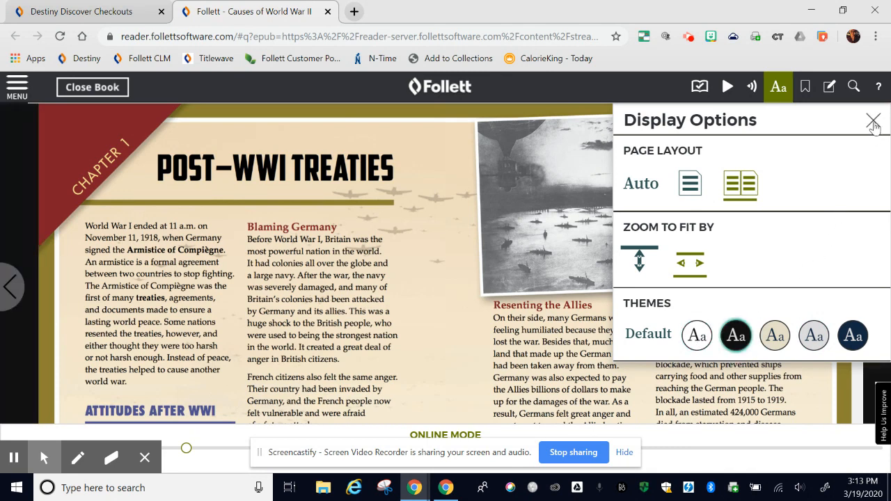
{"action": "left_click", "coordinate": [873, 120]}
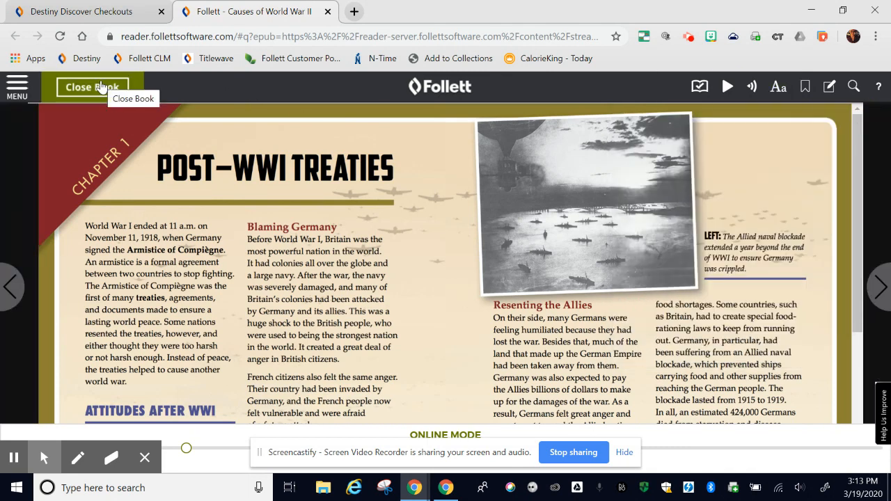
{"action": "left_click", "coordinate": [92, 86]}
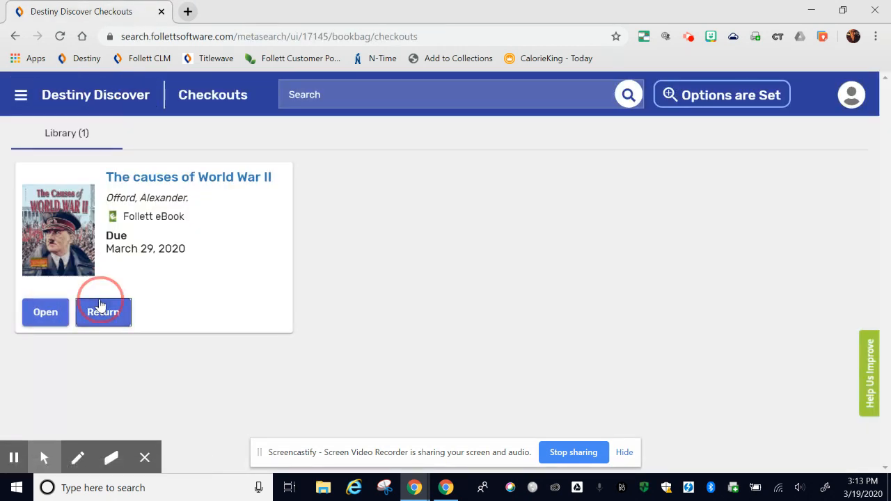
Return the eBook, search 'world war II' again and show its Collections results
{"action": "left_click", "coordinate": [103, 312]}
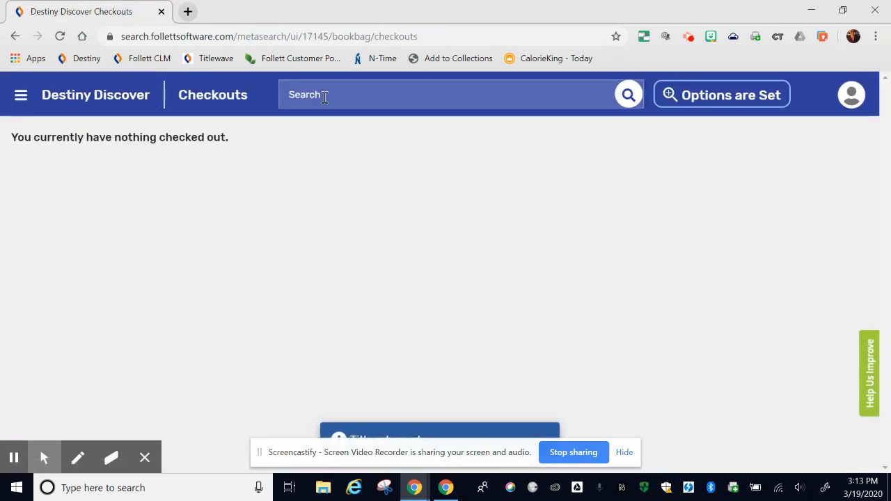
{"action": "type", "text": "world war i"}
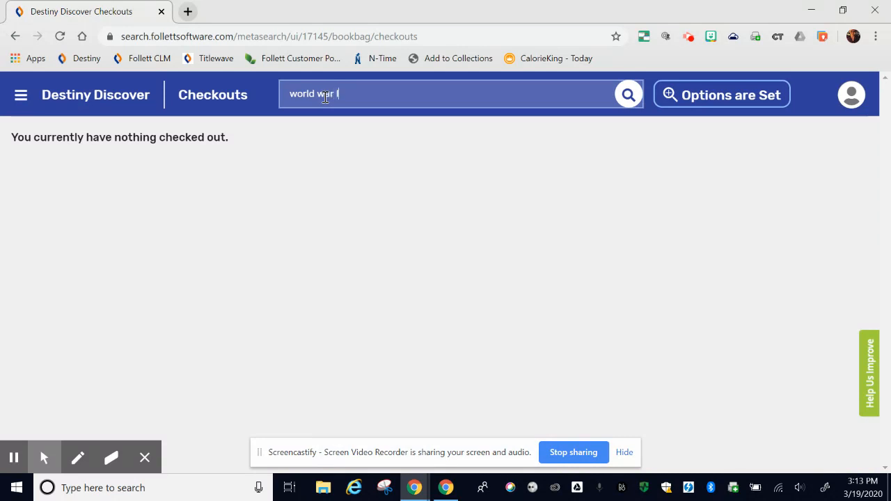
{"action": "left_click", "coordinate": [626, 94]}
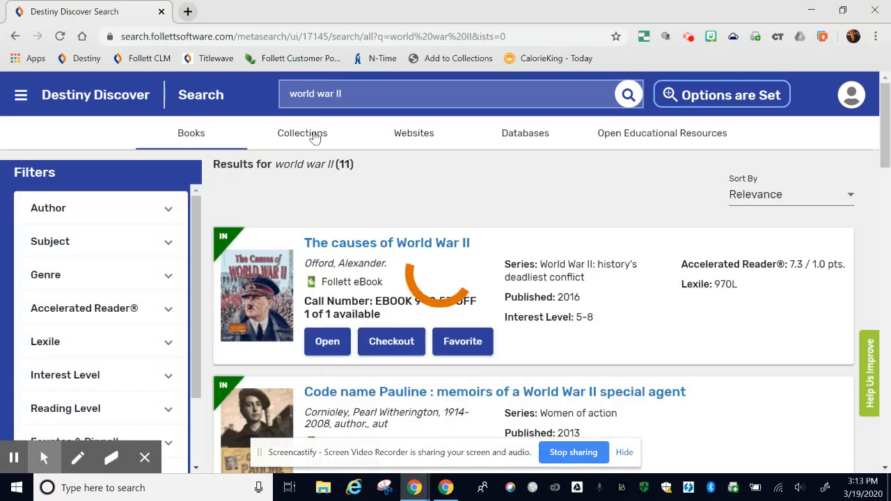
{"action": "mouse_move", "coordinate": [373, 147]}
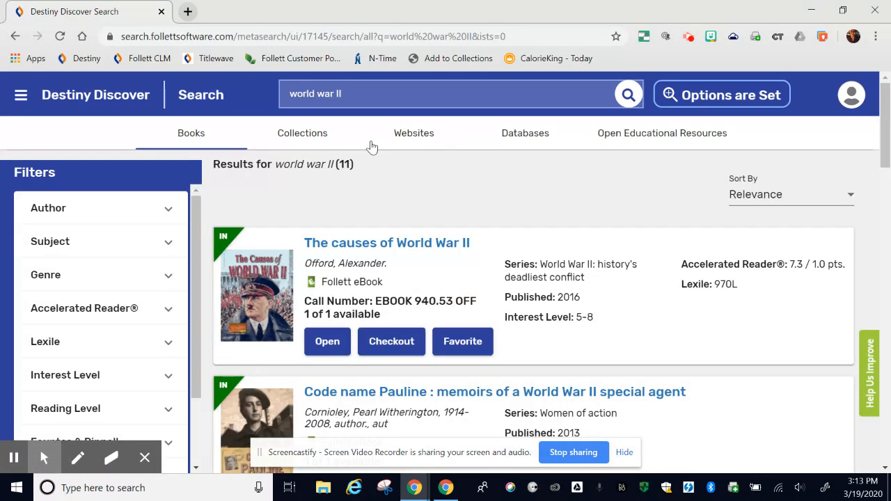
{"action": "left_click", "coordinate": [302, 134]}
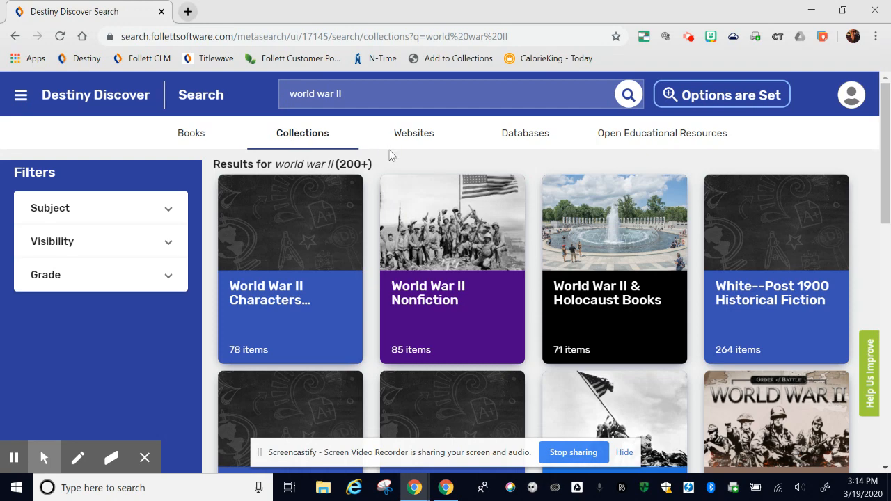
Browse the world war II collections list, then switch to the 500 website results
{"action": "scroll", "scroll_direction": "down", "scroll_amount": 3}
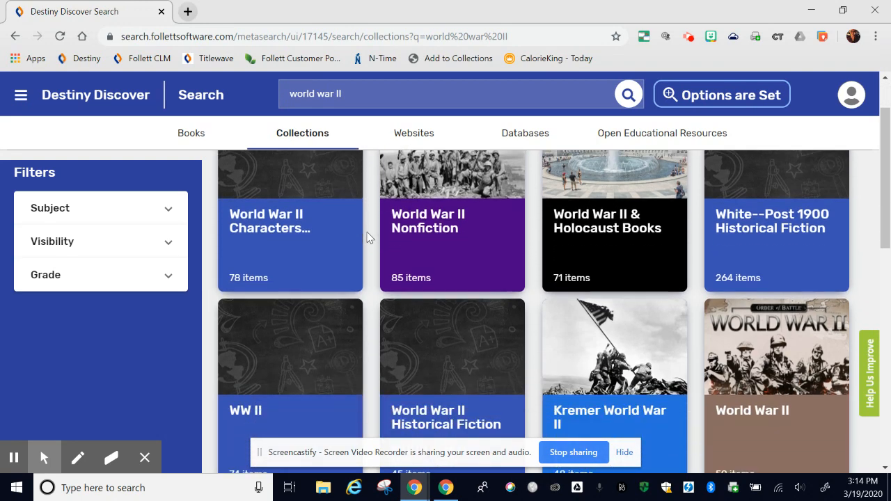
{"action": "scroll", "scroll_direction": "down", "scroll_amount": 3}
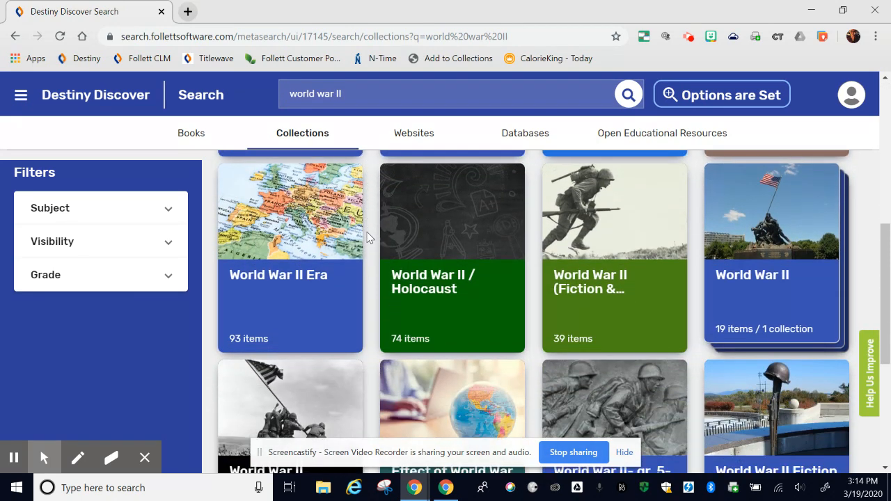
{"action": "scroll", "scroll_direction": "down", "scroll_amount": 3}
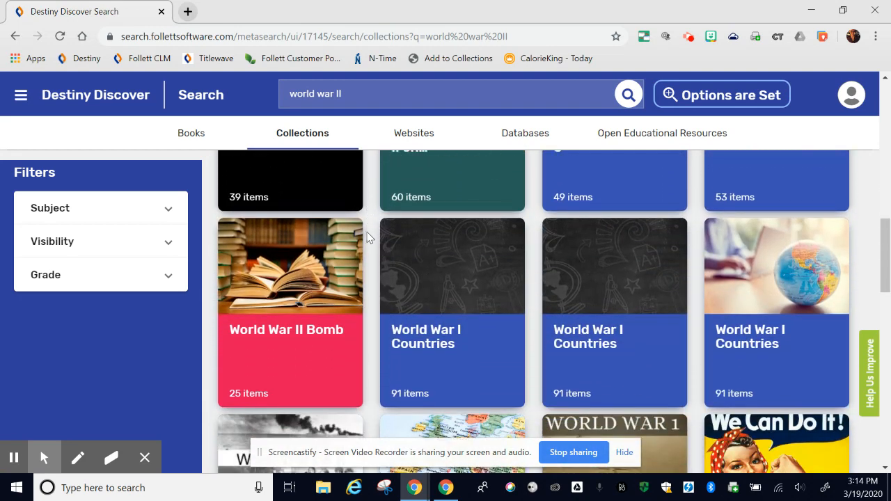
{"action": "scroll", "scroll_direction": "up", "scroll_amount": 3}
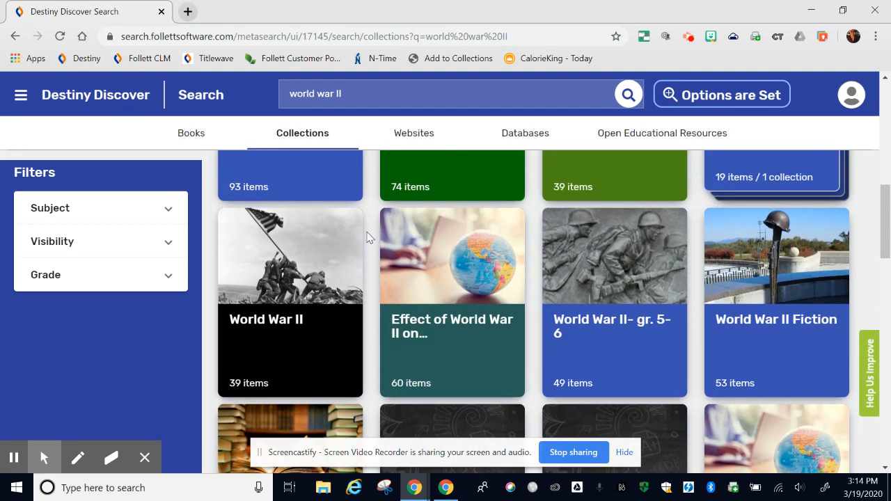
{"action": "scroll", "scroll_direction": "down", "scroll_amount": 3}
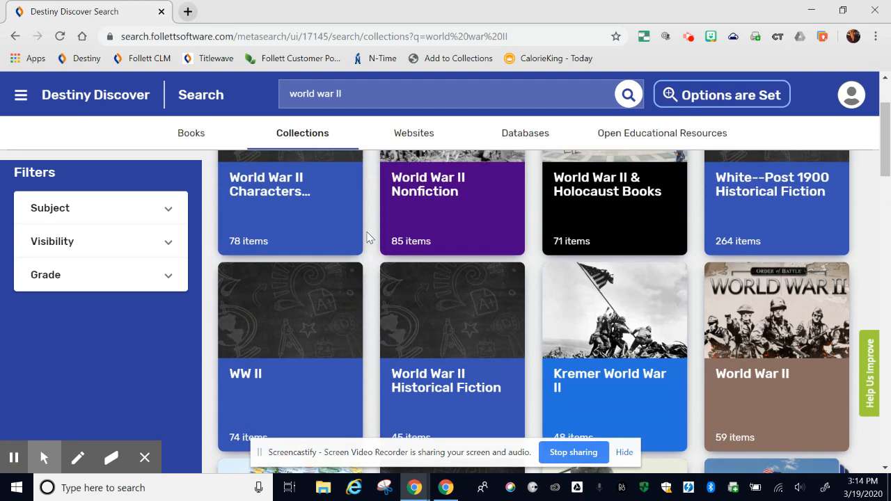
{"action": "scroll", "scroll_direction": "up", "scroll_amount": 3}
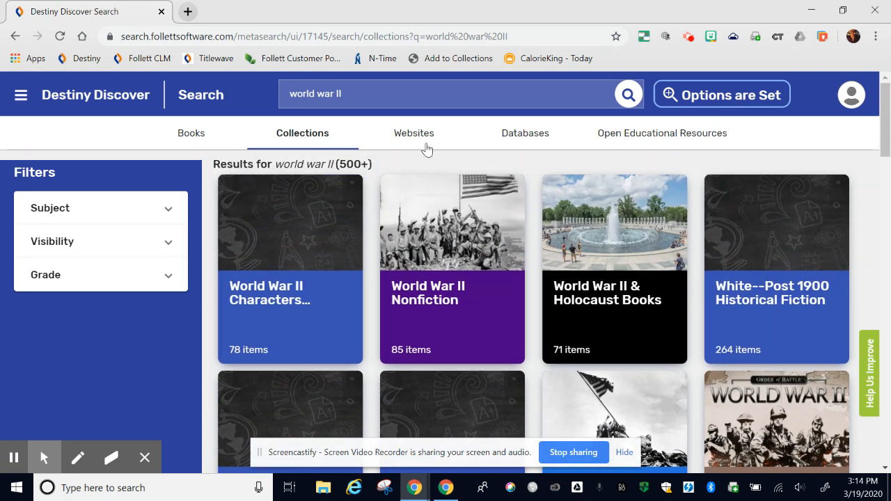
{"action": "left_click", "coordinate": [413, 134]}
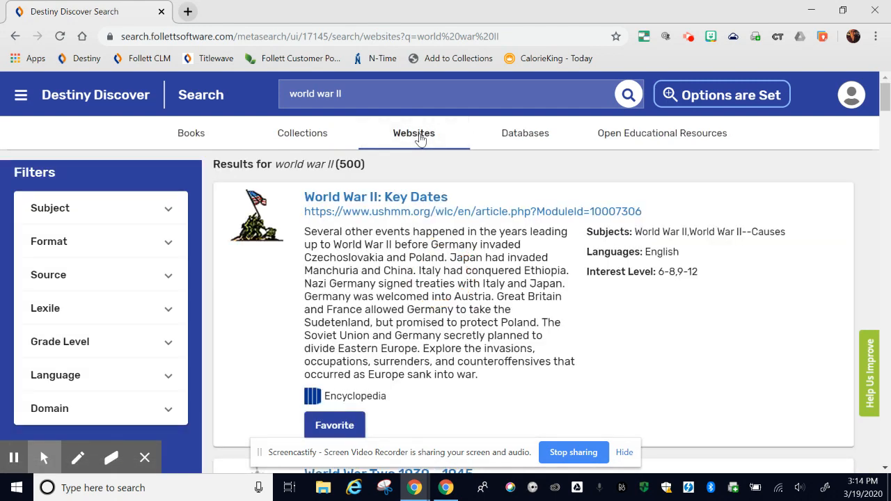
{"action": "mouse_move", "coordinate": [504, 176]}
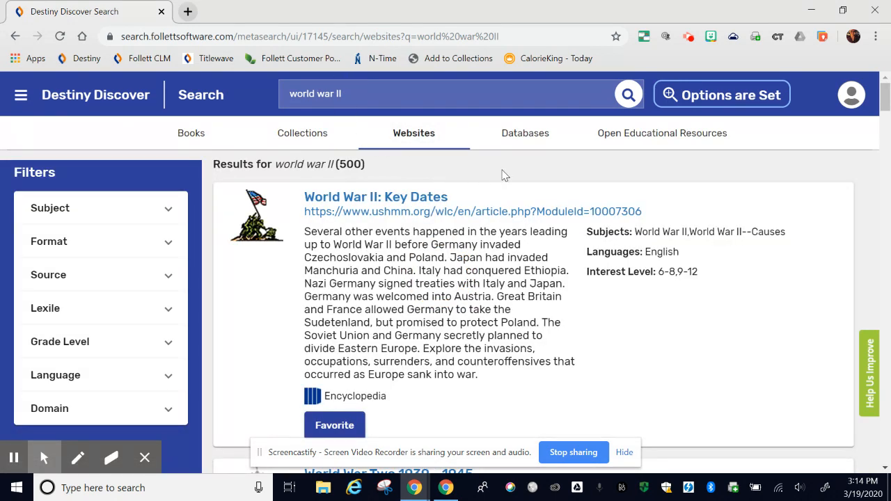
Read down the website results, then show the Britannica and CultureGrams database results
{"action": "scroll", "scroll_direction": "down", "scroll_amount": 3}
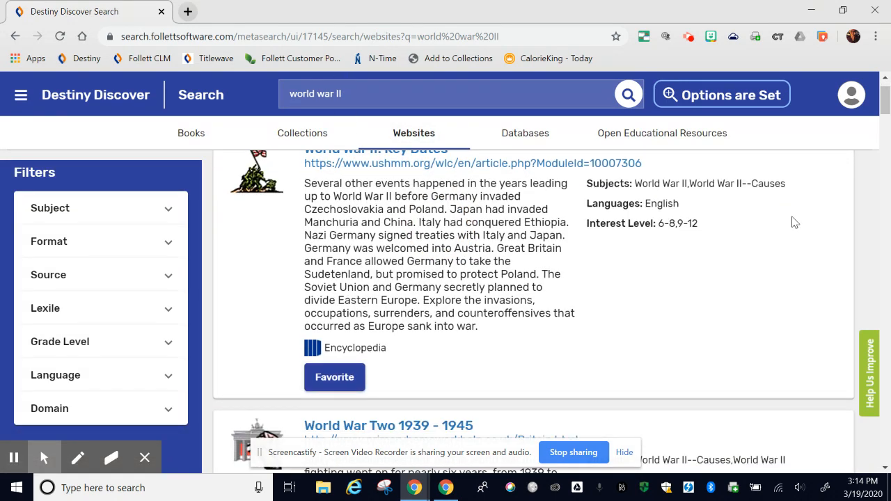
{"action": "scroll", "scroll_direction": "down", "scroll_amount": 3}
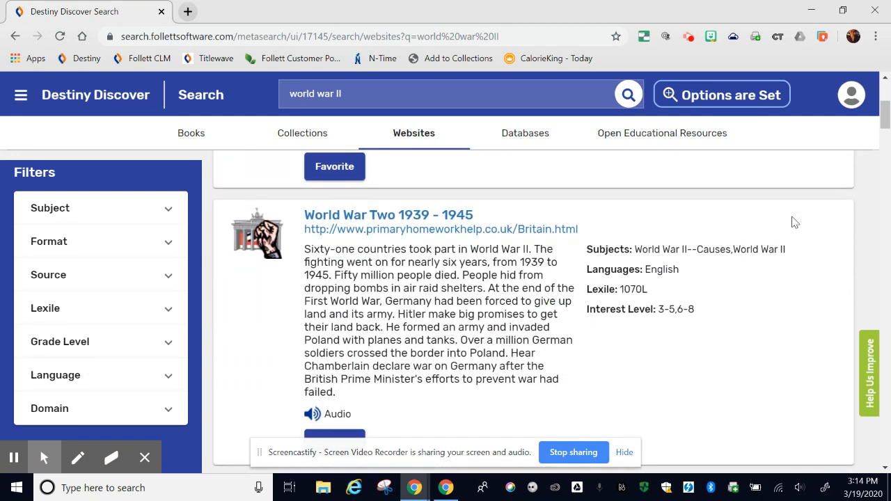
{"action": "scroll", "scroll_direction": "down", "scroll_amount": 3}
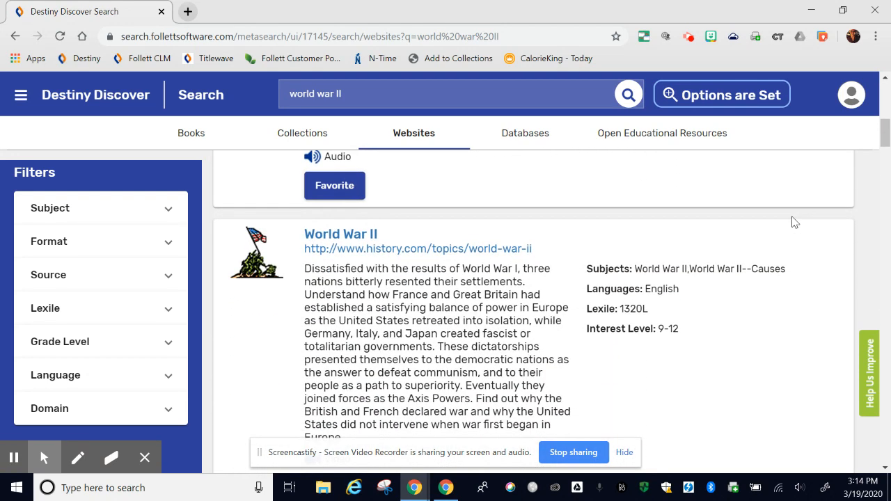
{"action": "left_click", "coordinate": [525, 134]}
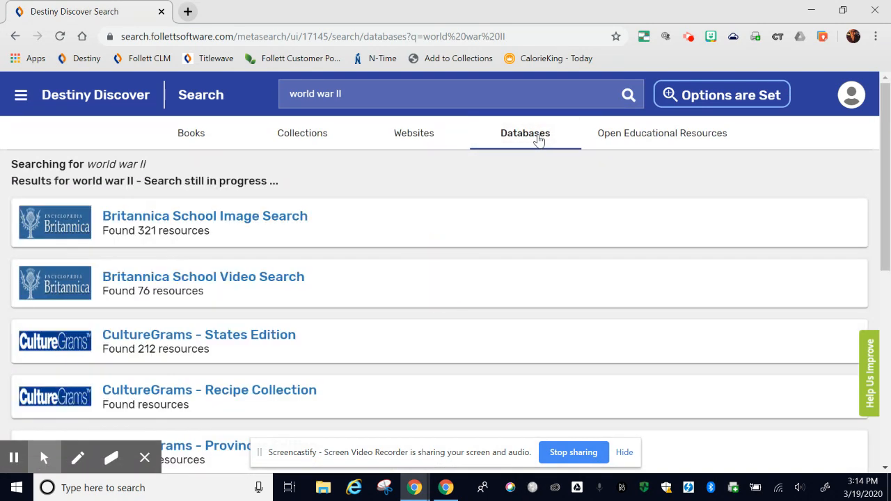
{"action": "scroll", "scroll_direction": "down", "scroll_amount": 3}
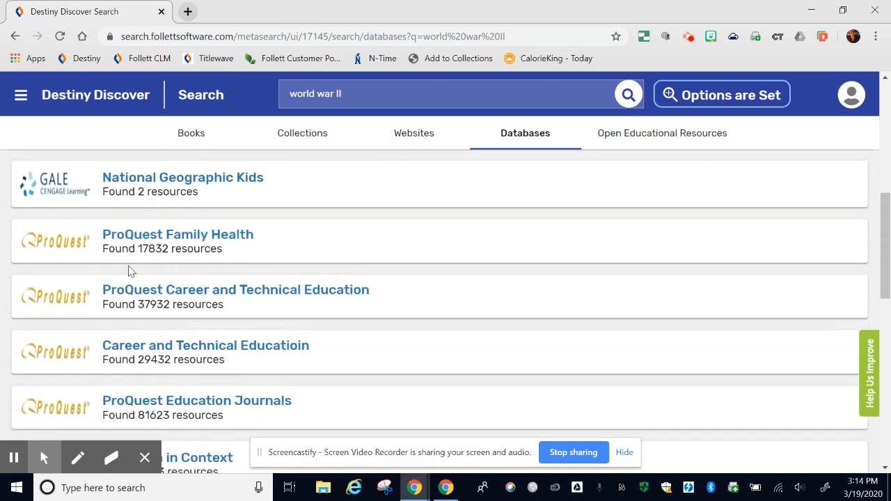
{"action": "scroll", "scroll_direction": "up", "scroll_amount": 3}
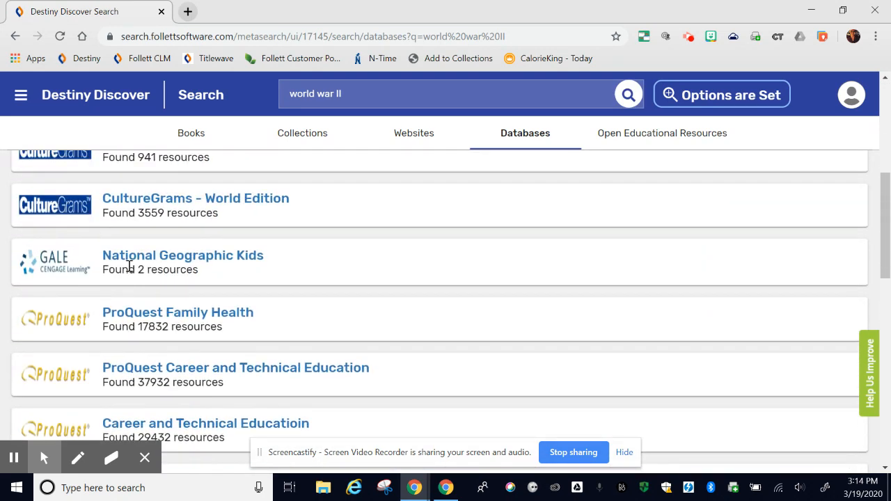
{"action": "scroll", "scroll_direction": "up", "scroll_amount": 3}
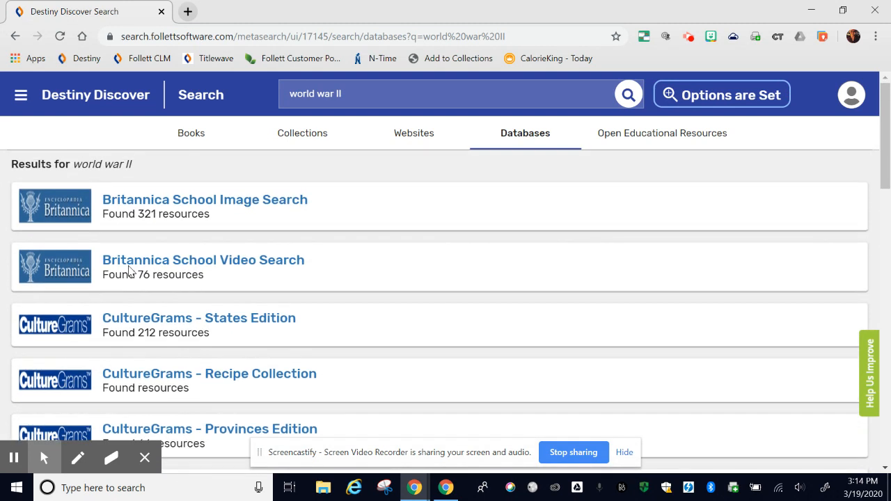
{"action": "mouse_move", "coordinate": [204, 201]}
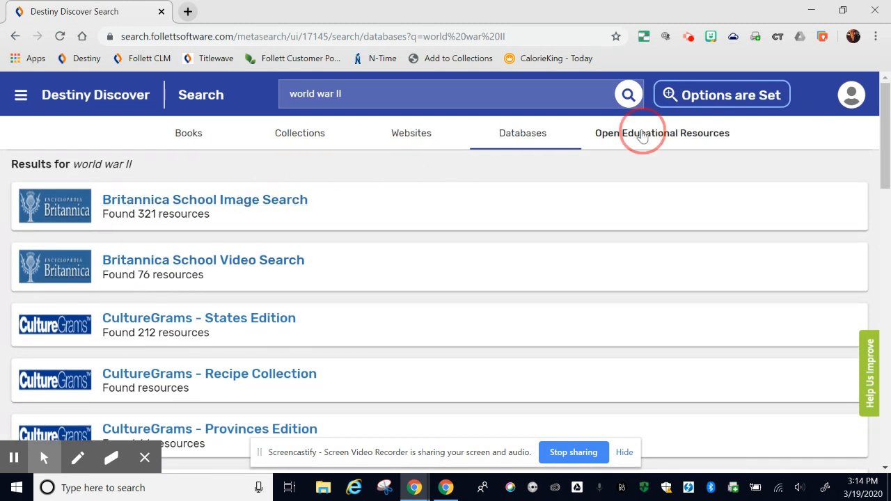
Browse the 351+ Open Educational Resources results for world war II, then go back to the Jefferson MS home page
{"action": "left_click", "coordinate": [662, 134]}
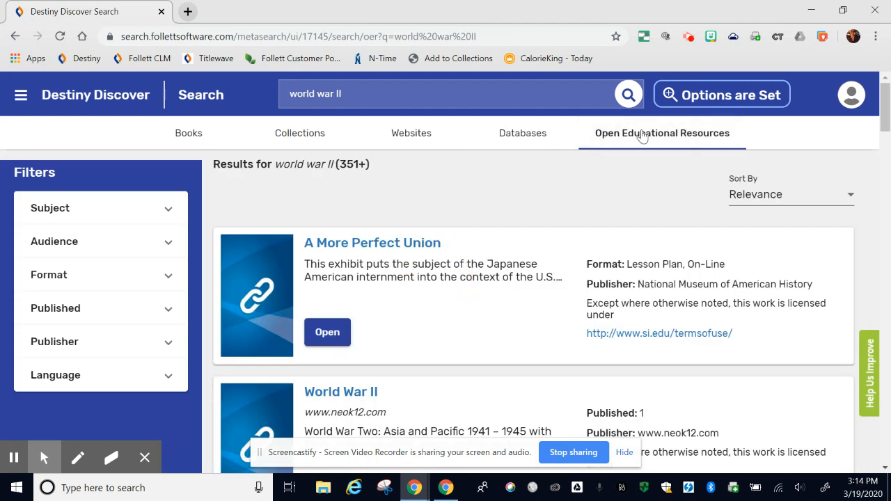
{"action": "mouse_move", "coordinate": [445, 220]}
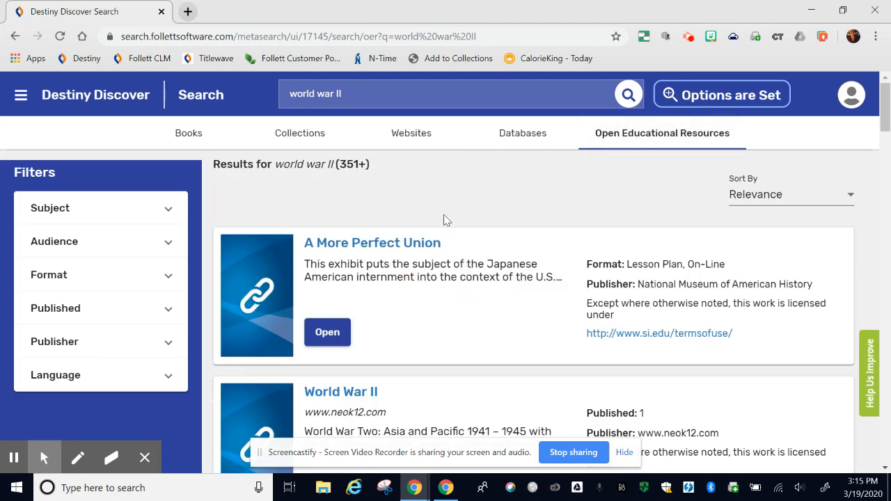
{"action": "scroll", "scroll_direction": "down", "scroll_amount": 3}
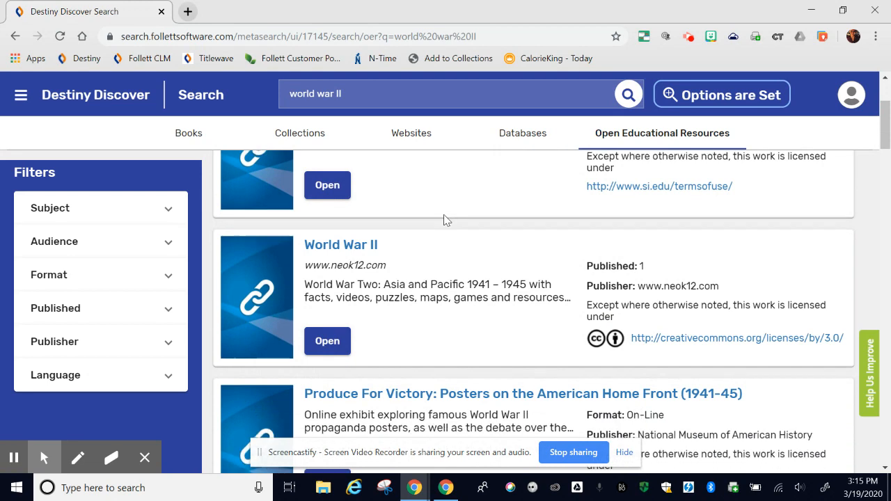
{"action": "scroll", "scroll_direction": "down", "scroll_amount": 3}
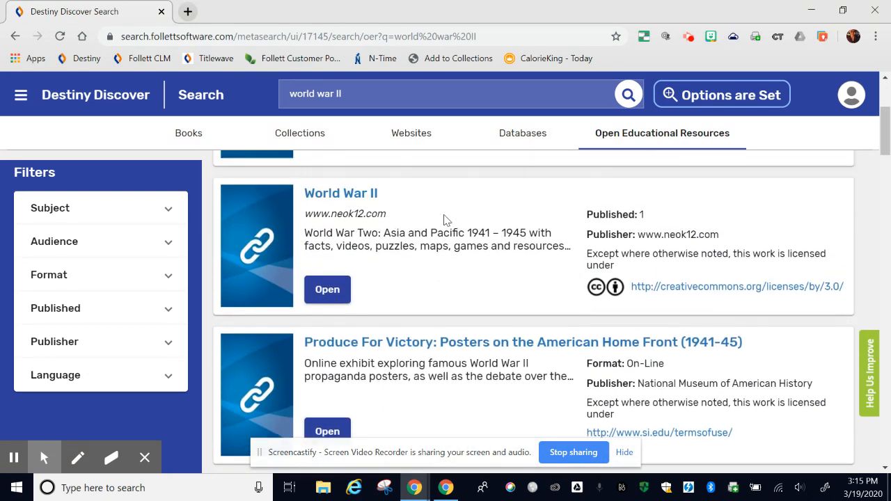
{"action": "left_click", "coordinate": [94, 94]}
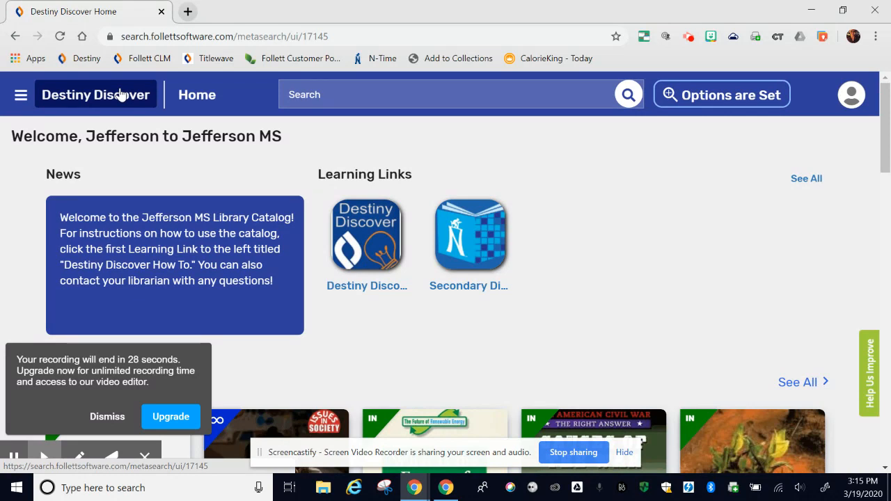
{"action": "mouse_move", "coordinate": [94, 303]}
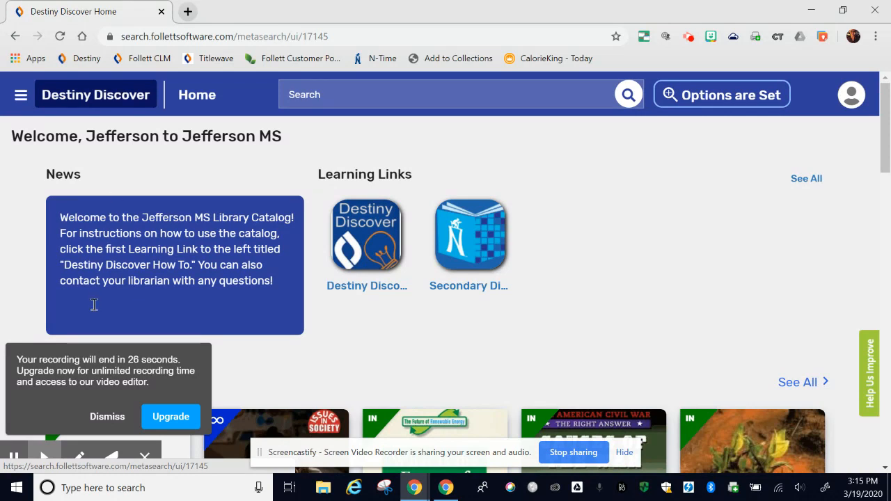